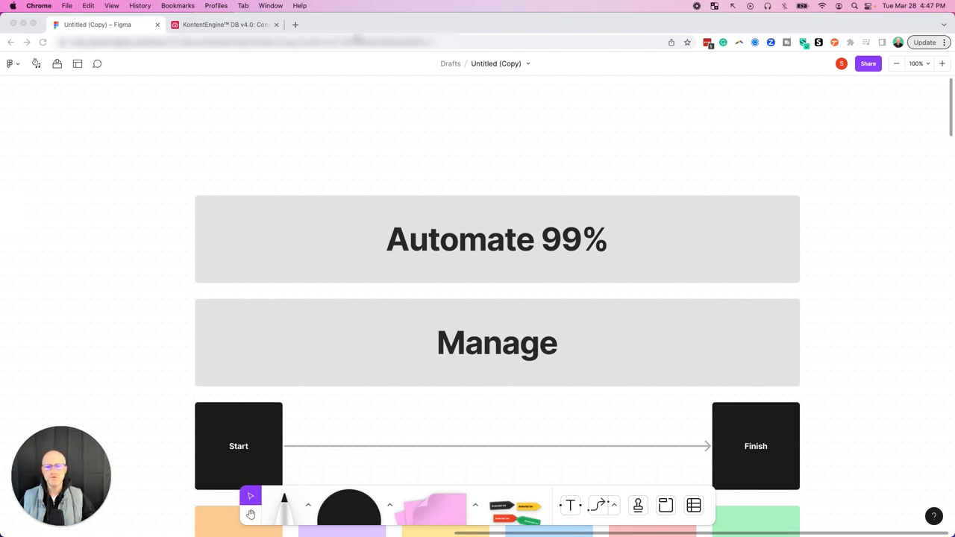
- Scroll the FigJam board down to the Project Management section and nudge the canvas
{"action": "scroll", "scroll_direction": "down", "scroll_amount": 3}
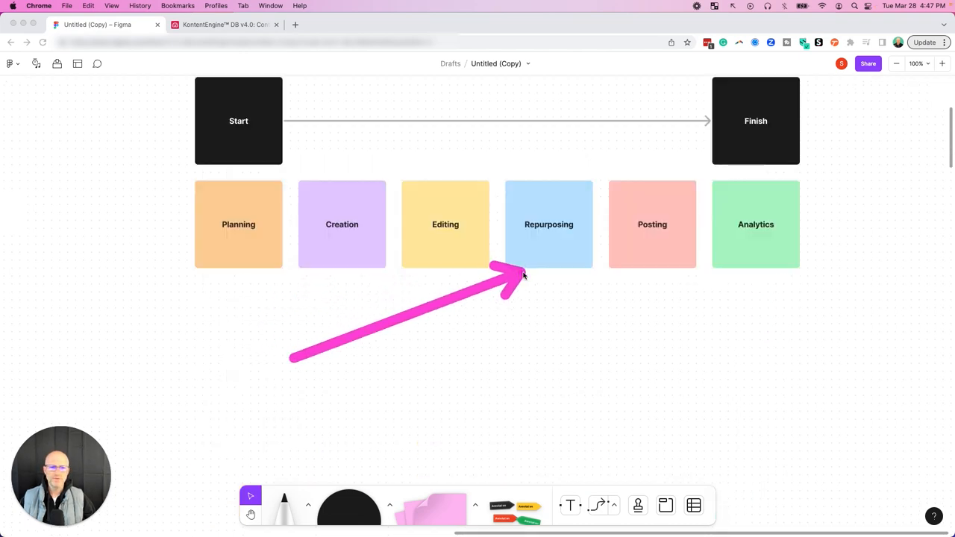
{"action": "left_click_drag", "start_coordinate": [511, 282], "coordinate": [704, 267]}
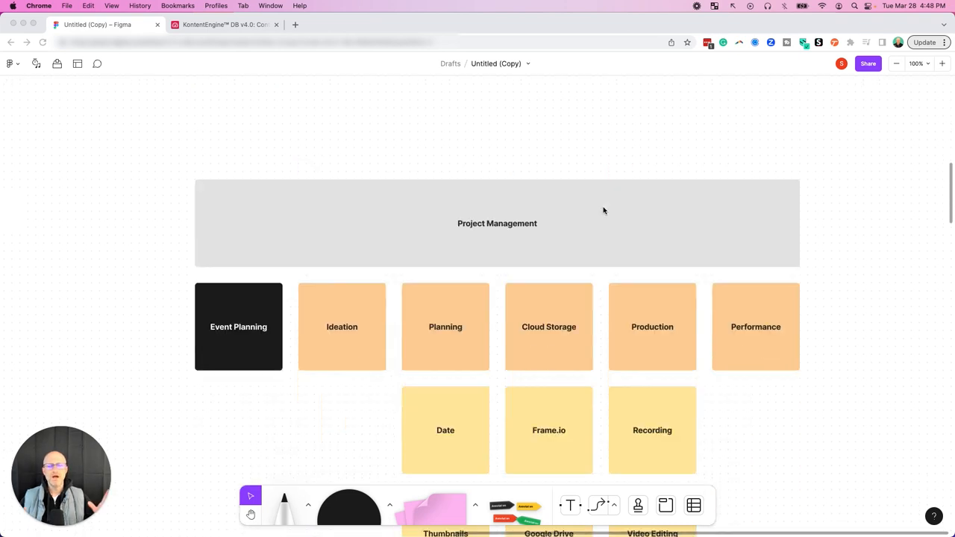
{"action": "scroll", "scroll_direction": "down", "scroll_amount": 3}
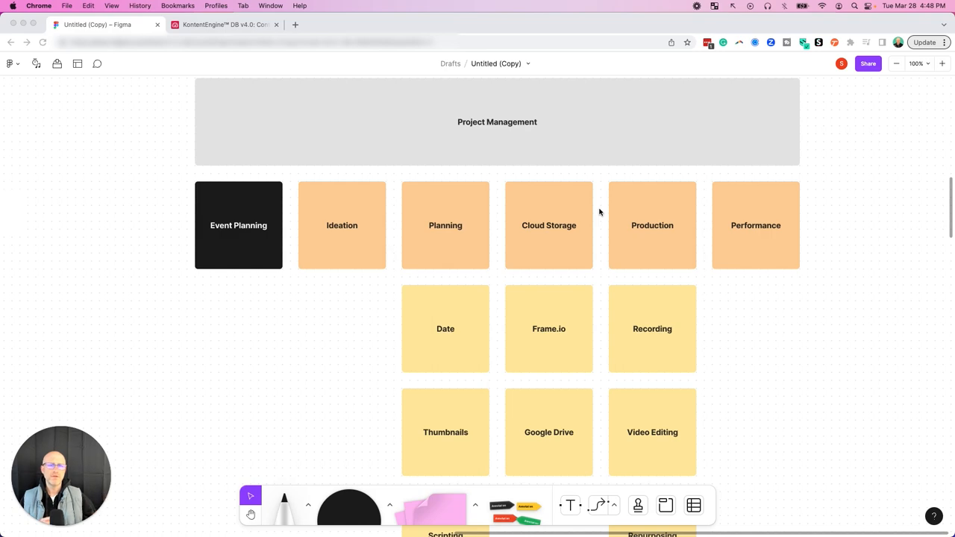
{"action": "left_click", "coordinate": [224, 24]}
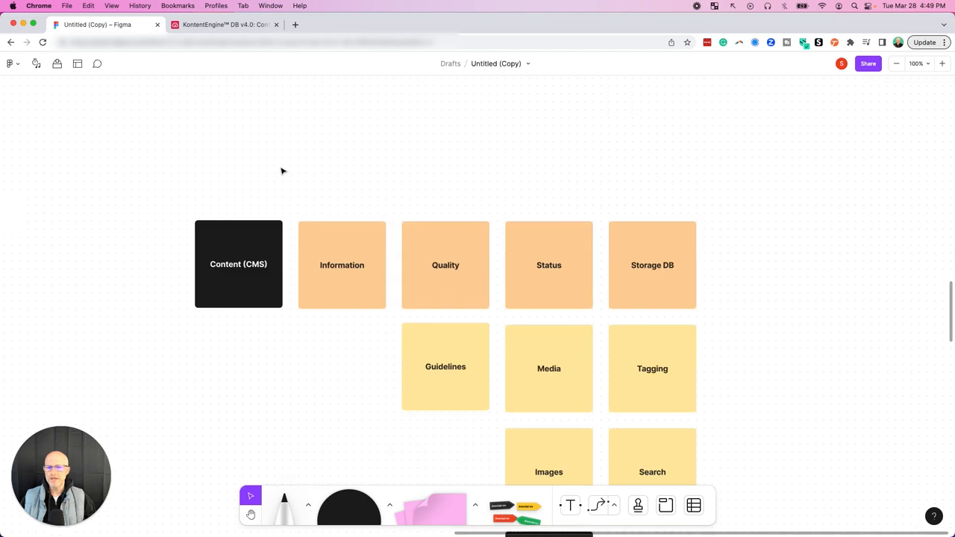
{"action": "scroll", "scroll_direction": "down", "scroll_amount": 3}
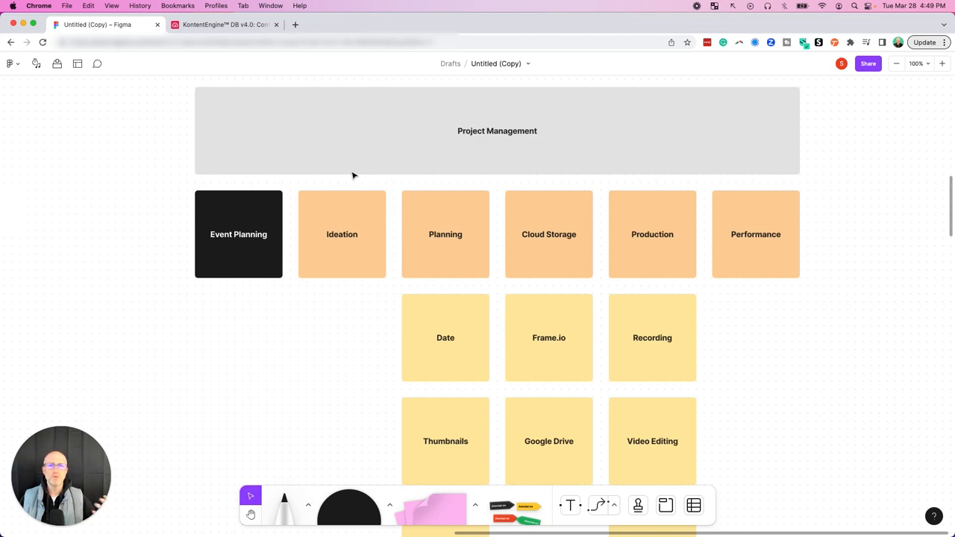
{"action": "mouse_move", "coordinate": [358, 175]}
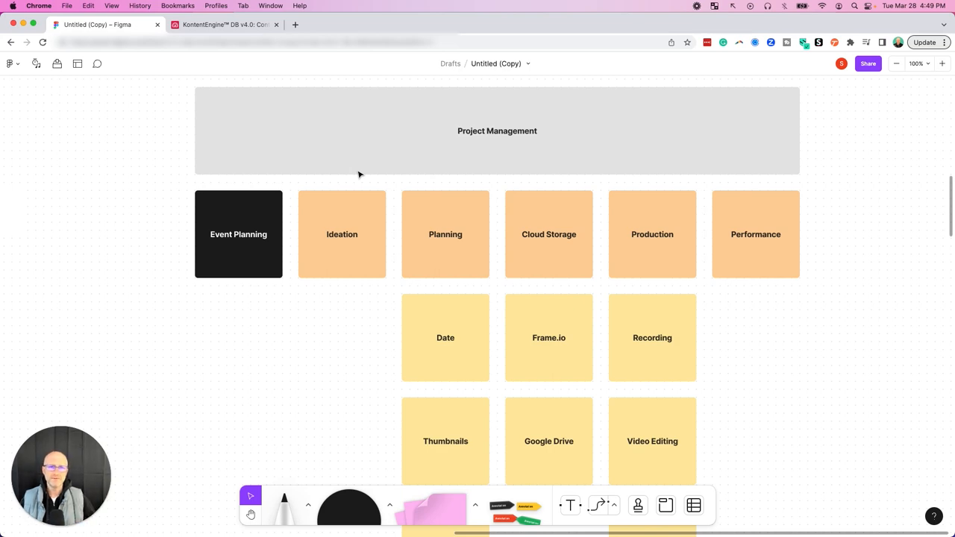
{"action": "scroll", "scroll_direction": "down", "scroll_amount": 3}
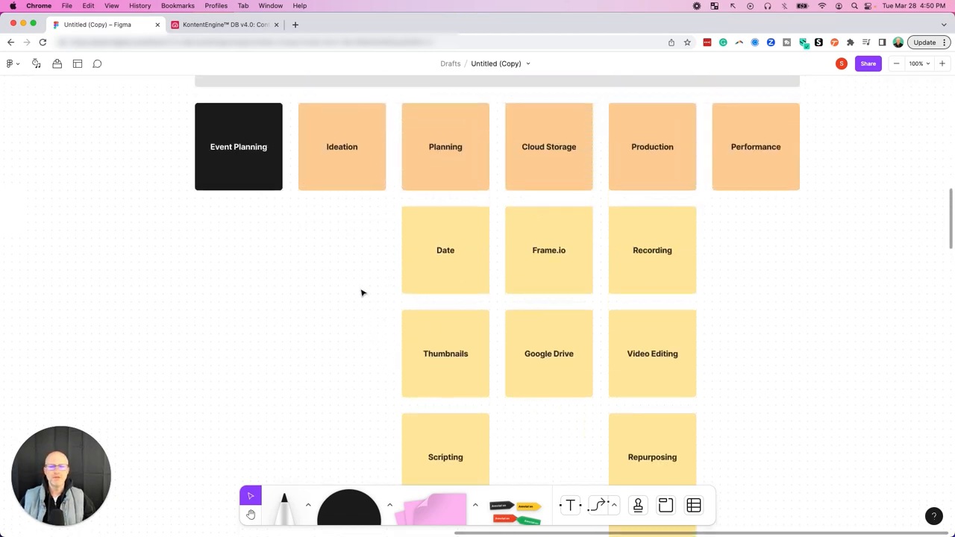
{"action": "left_click_drag", "start_coordinate": [321, 283], "coordinate": [385, 261]}
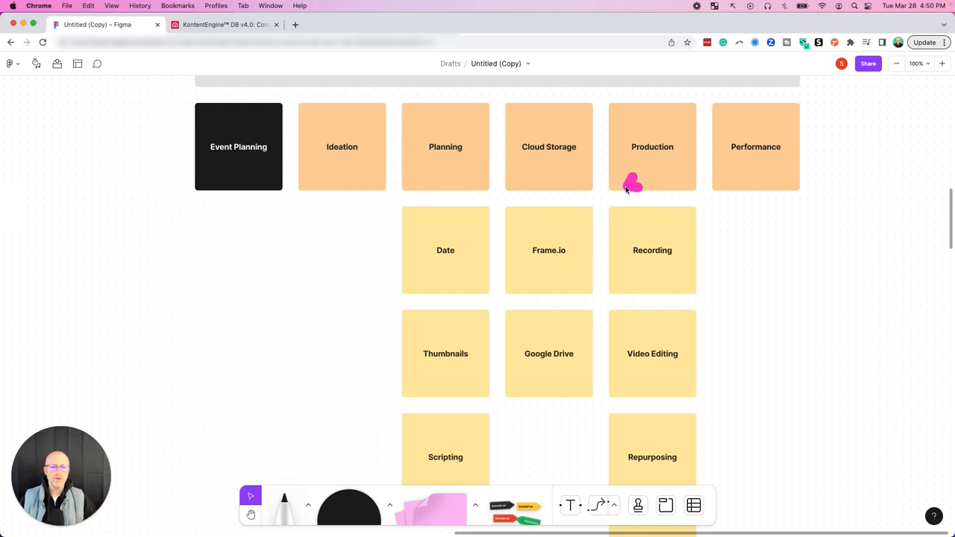
{"action": "mouse_move", "coordinate": [591, 233]}
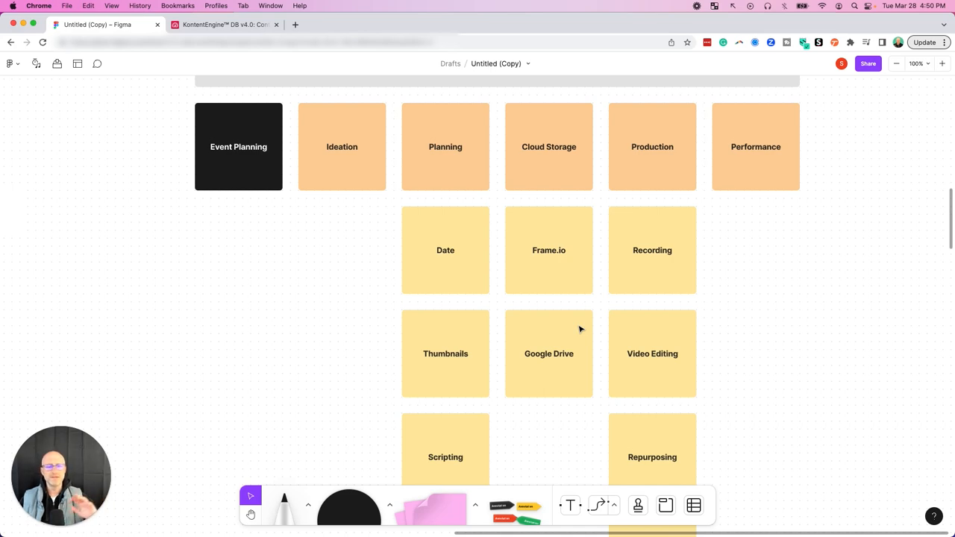
{"action": "left_click_drag", "start_coordinate": [668, 170], "coordinate": [586, 236]}
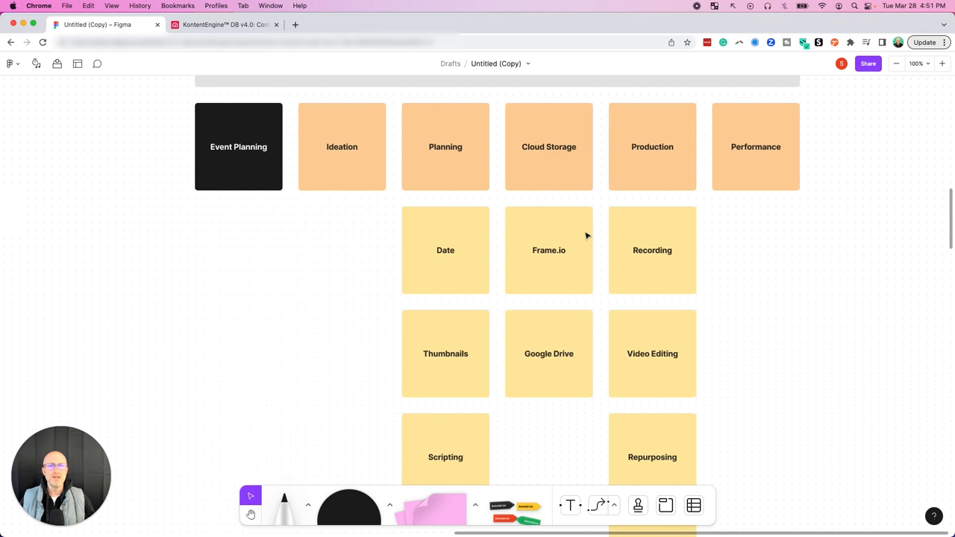
{"action": "left_click_drag", "start_coordinate": [638, 187], "coordinate": [589, 239]}
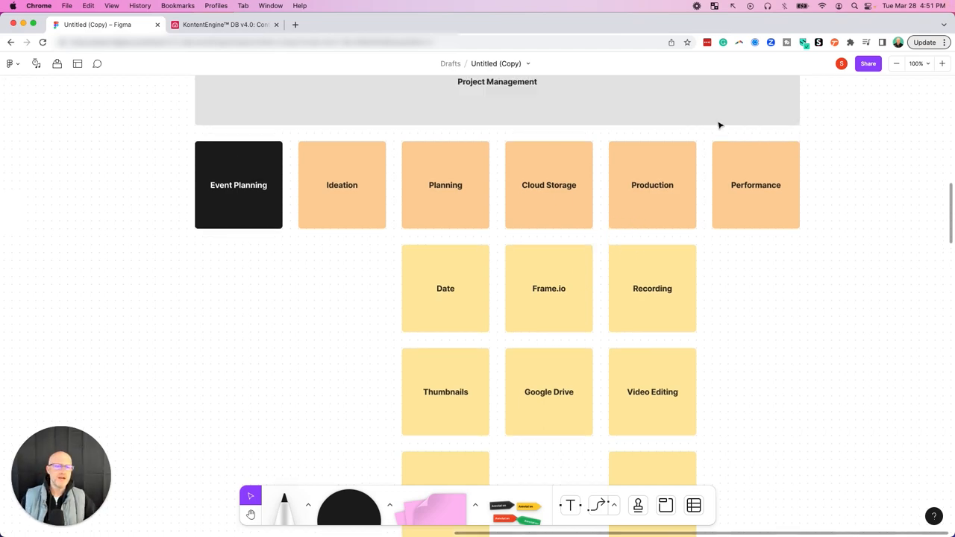
{"action": "left_click_drag", "start_coordinate": [731, 107], "coordinate": [687, 161]}
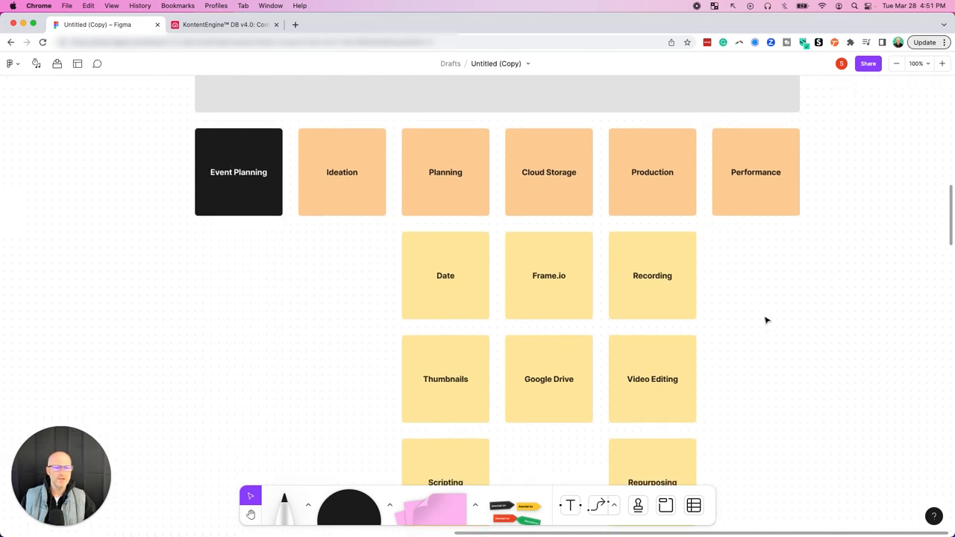
- Scroll the FigJam canvas down to the Scripting, Repurposing and Distribution boxes
{"action": "scroll", "scroll_direction": "down", "scroll_amount": 3}
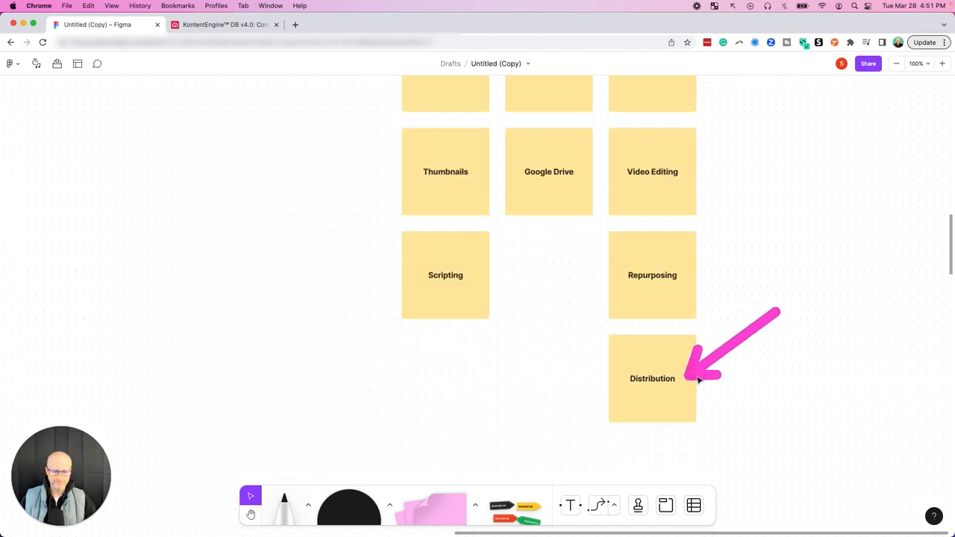
{"action": "scroll", "scroll_direction": "down", "scroll_amount": 3}
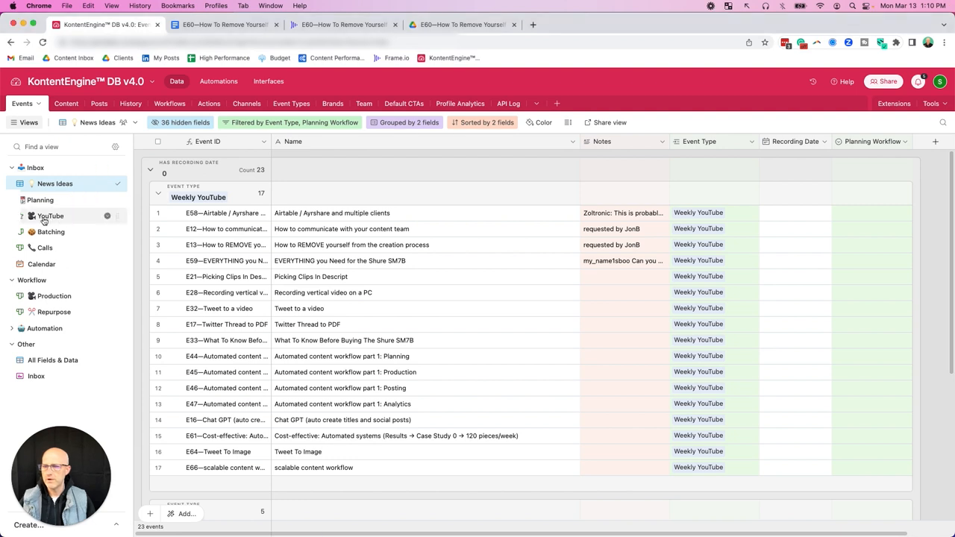
- Show the YouTube events board, then the Production workflow board in Airtable
{"action": "left_click", "coordinate": [50, 215]}
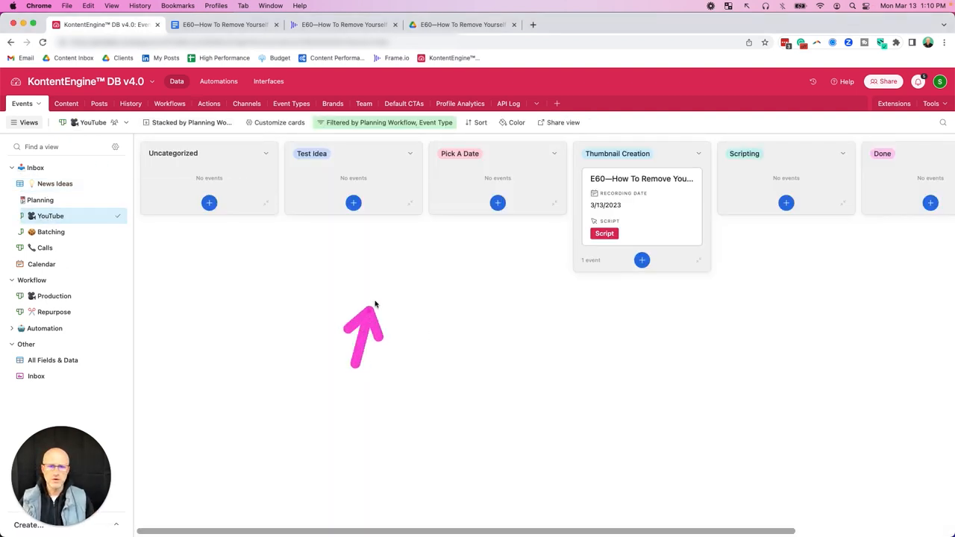
{"action": "mouse_move", "coordinate": [504, 280]}
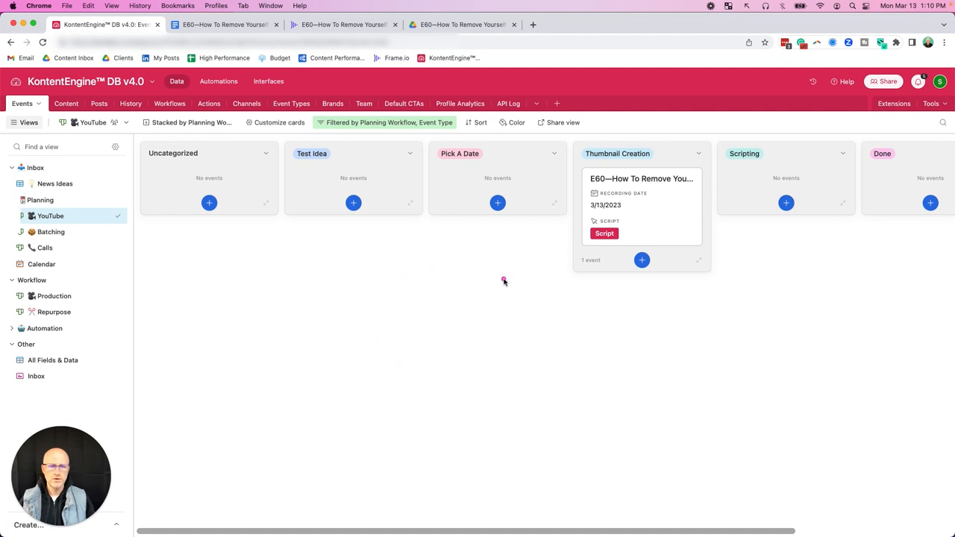
{"action": "mouse_move", "coordinate": [574, 246]}
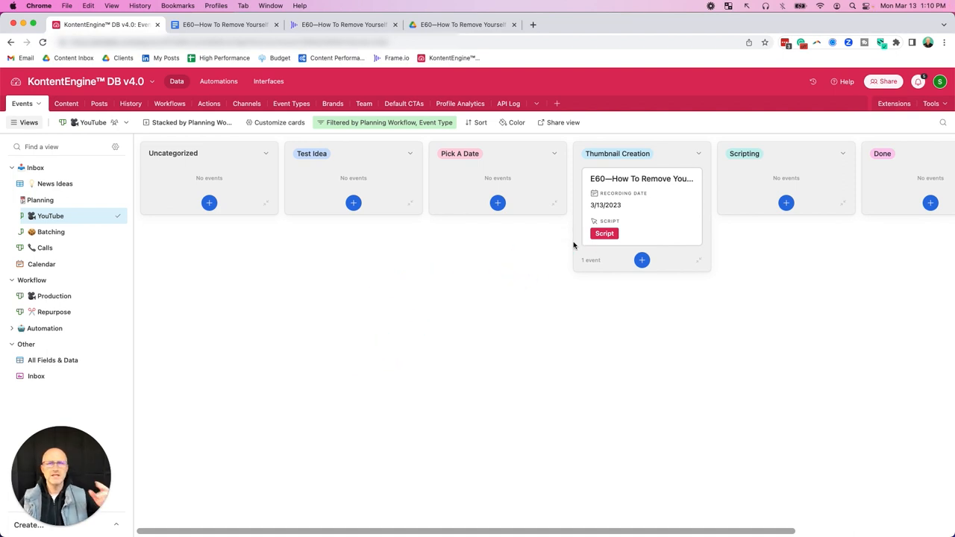
{"action": "left_click", "coordinate": [224, 24]}
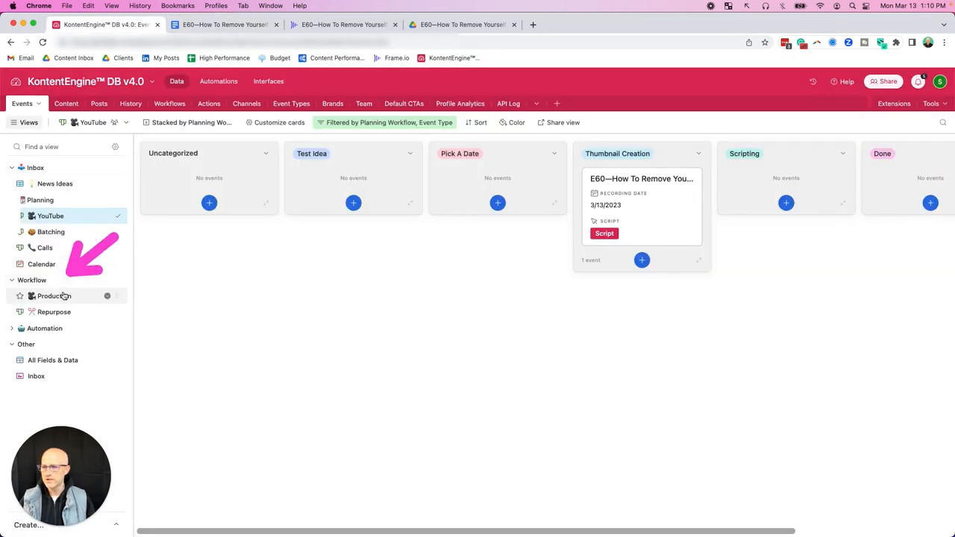
{"action": "left_click", "coordinate": [53, 295]}
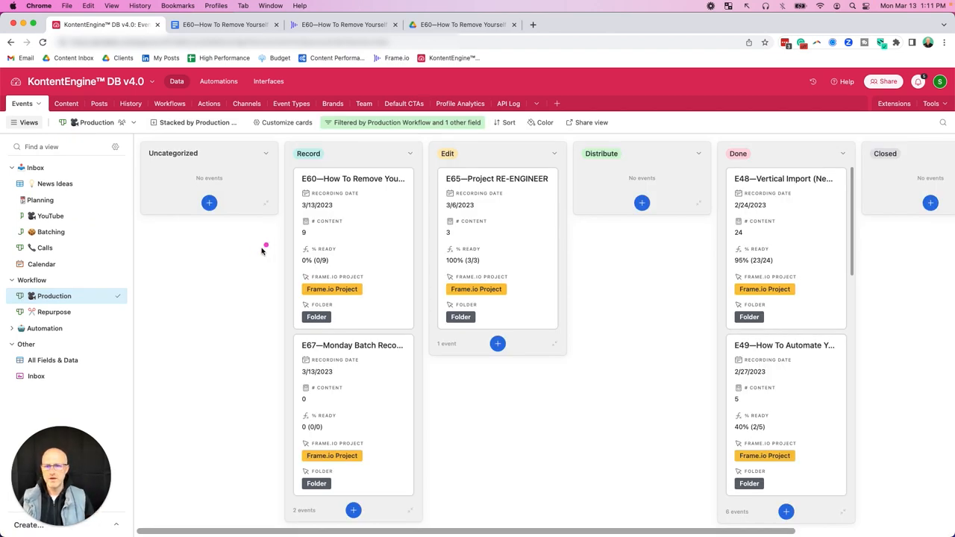
{"action": "mouse_move", "coordinate": [594, 194]}
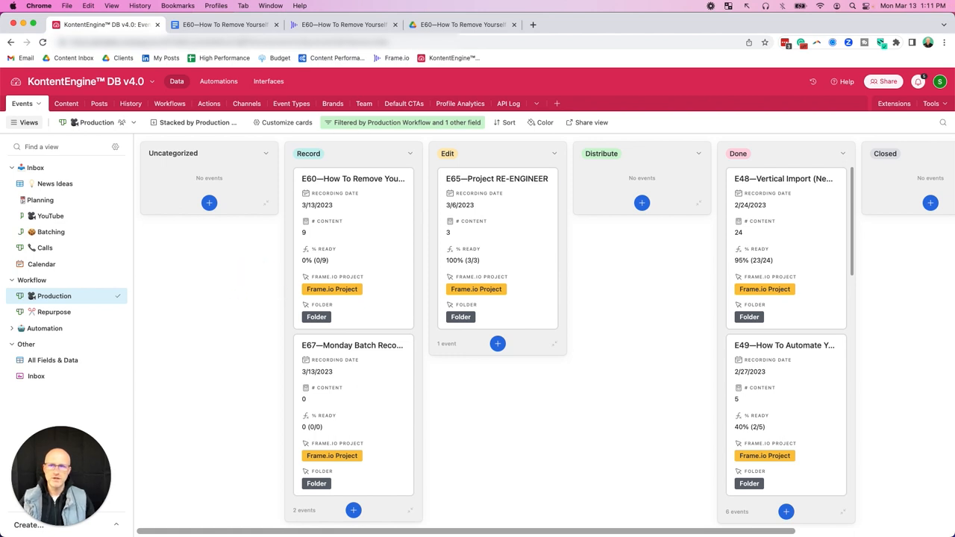
- Check the E60 episode's Frame.io project folder, return to Airtable, then switch to the Figma tab
{"action": "left_click", "coordinate": [343, 24]}
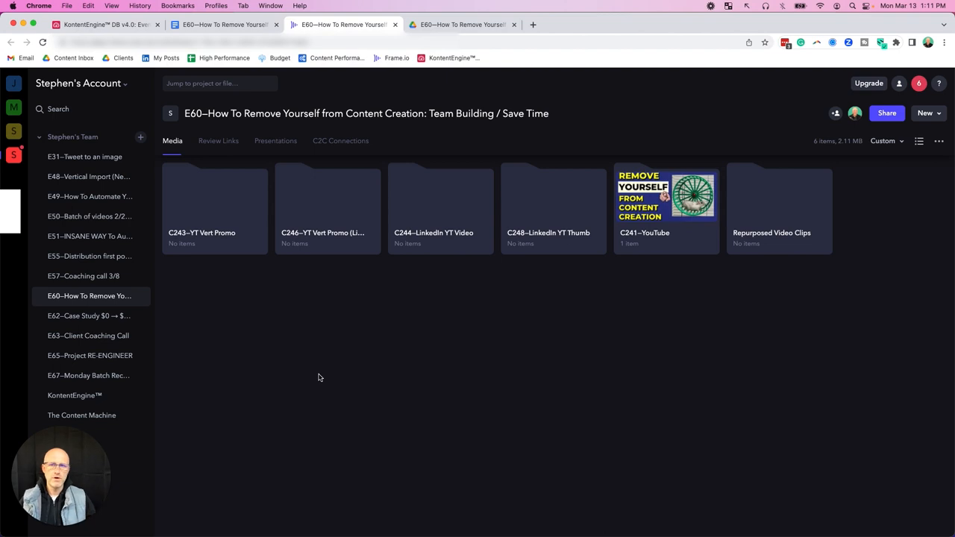
{"action": "left_click", "coordinate": [105, 24]}
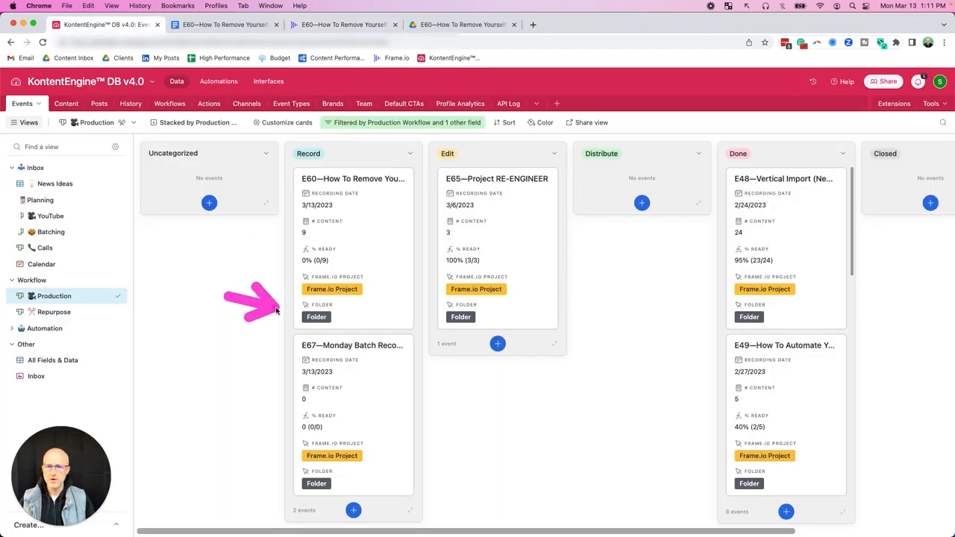
{"action": "left_click", "coordinate": [462, 24]}
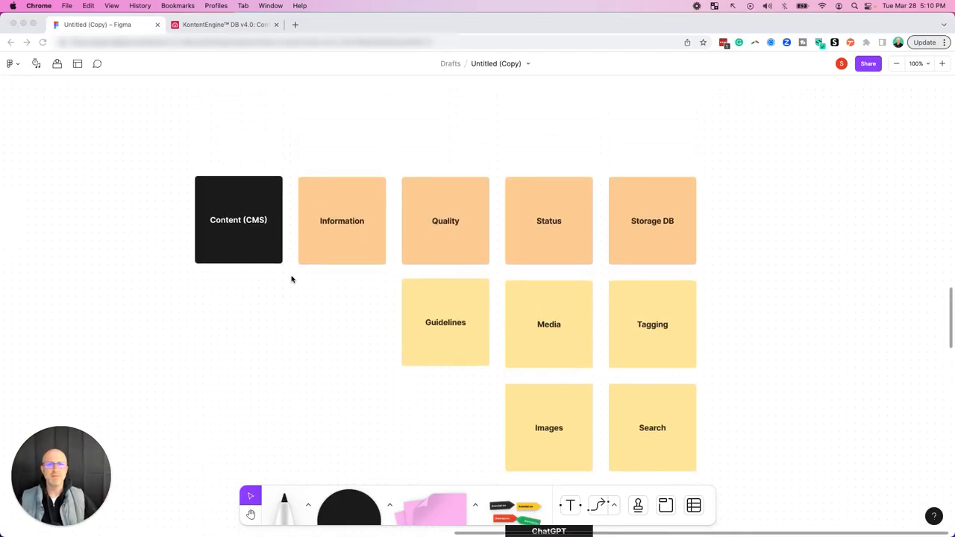
- Pan and scroll the FigJam board until the Content (CMS) row with ChatGPT and Copy notes is in view
{"action": "left_click_drag", "start_coordinate": [400, 101], "coordinate": [376, 164]}
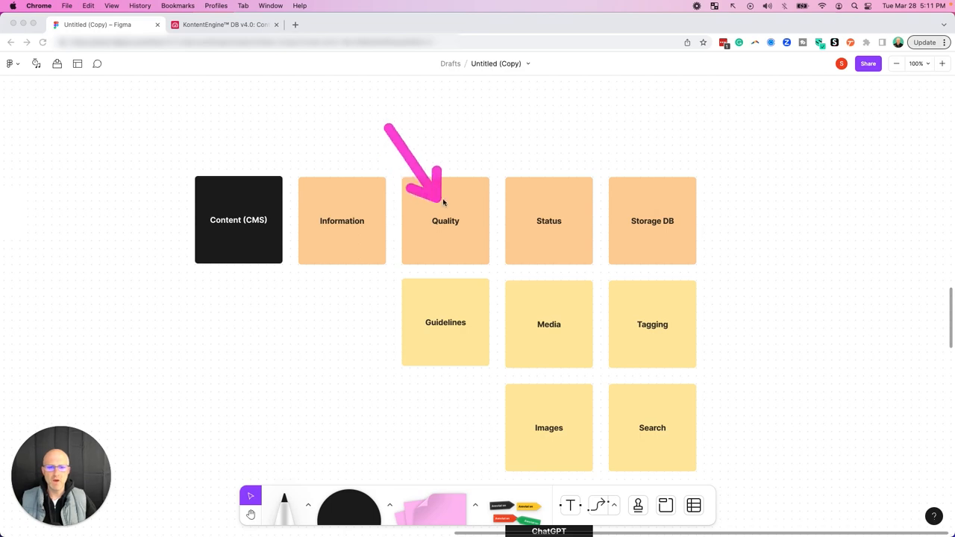
{"action": "scroll", "scroll_direction": "down", "scroll_amount": 3}
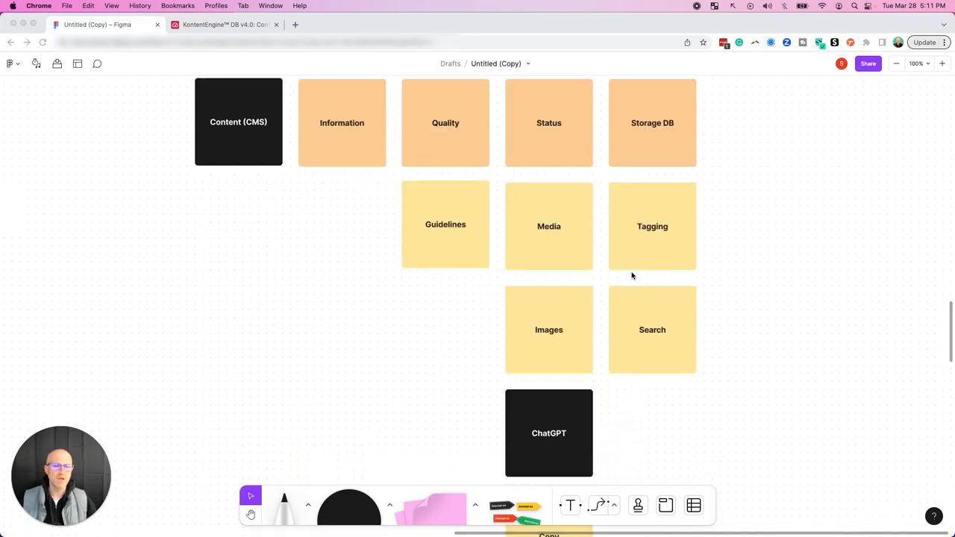
{"action": "scroll", "scroll_direction": "down", "scroll_amount": 3}
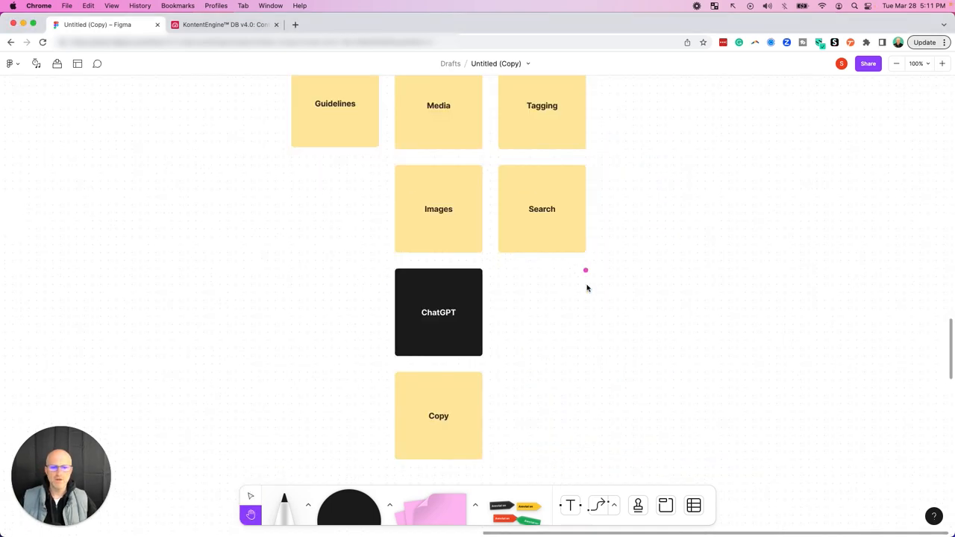
{"action": "scroll", "scroll_direction": "down", "scroll_amount": 3}
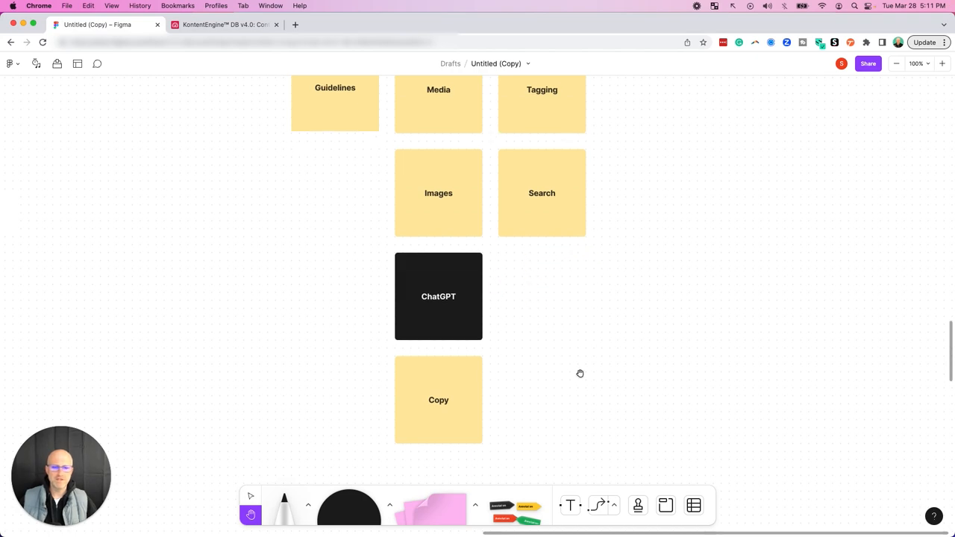
{"action": "scroll", "scroll_direction": "down", "scroll_amount": 3}
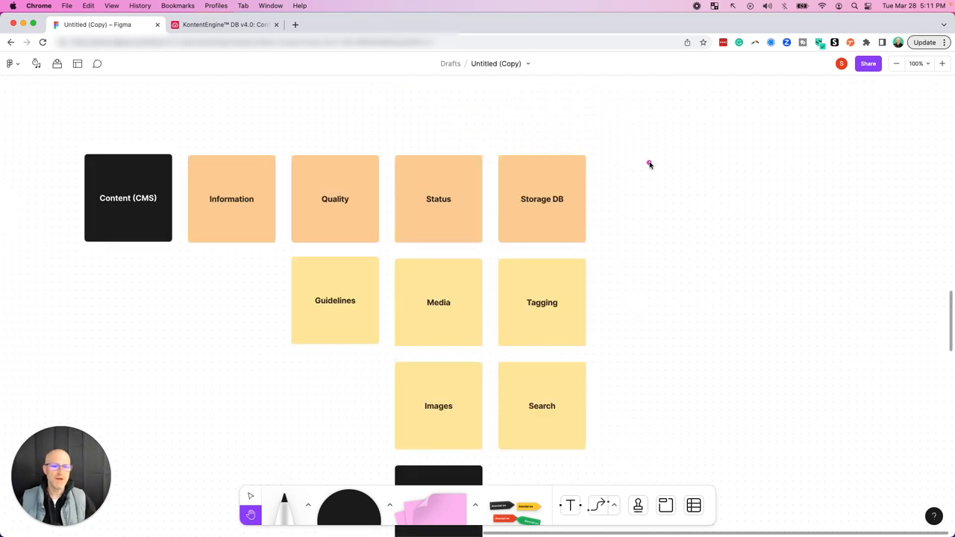
{"action": "mouse_move", "coordinate": [582, 195]}
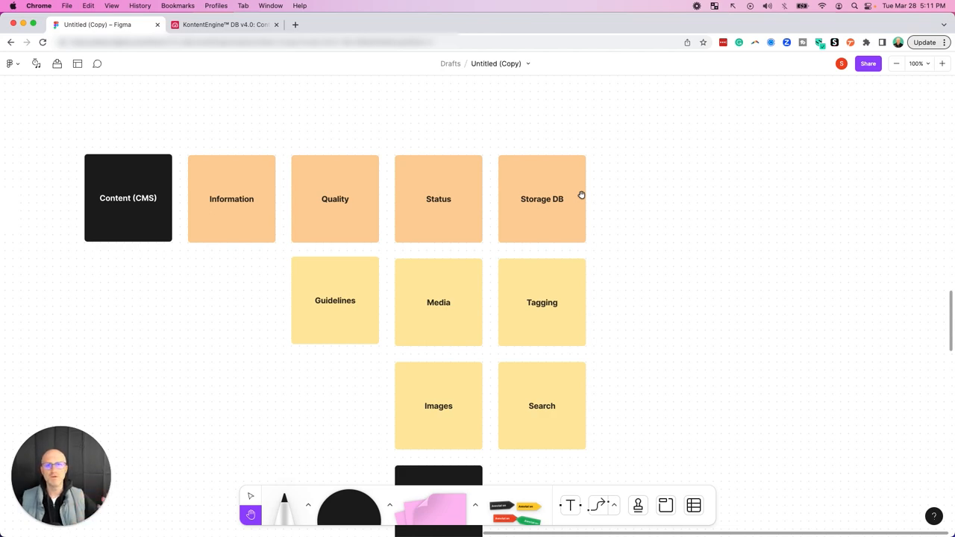
{"action": "mouse_move", "coordinate": [663, 272]}
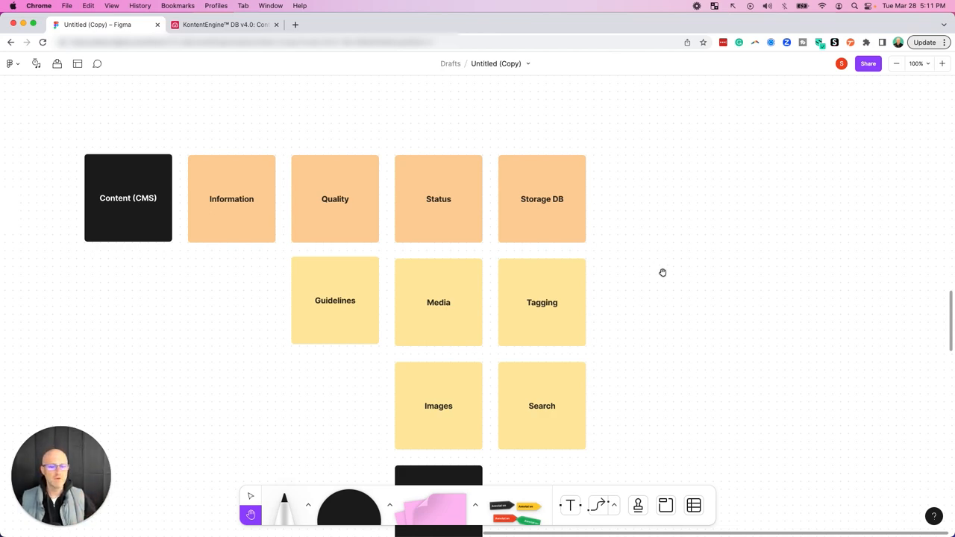
{"action": "mouse_move", "coordinate": [692, 352]}
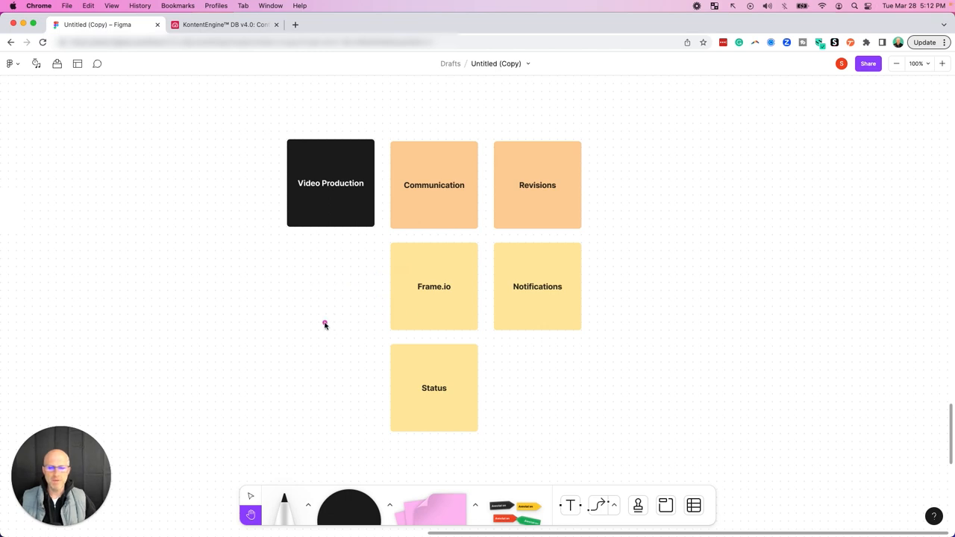
{"action": "left_click_drag", "start_coordinate": [325, 326], "coordinate": [376, 329]}
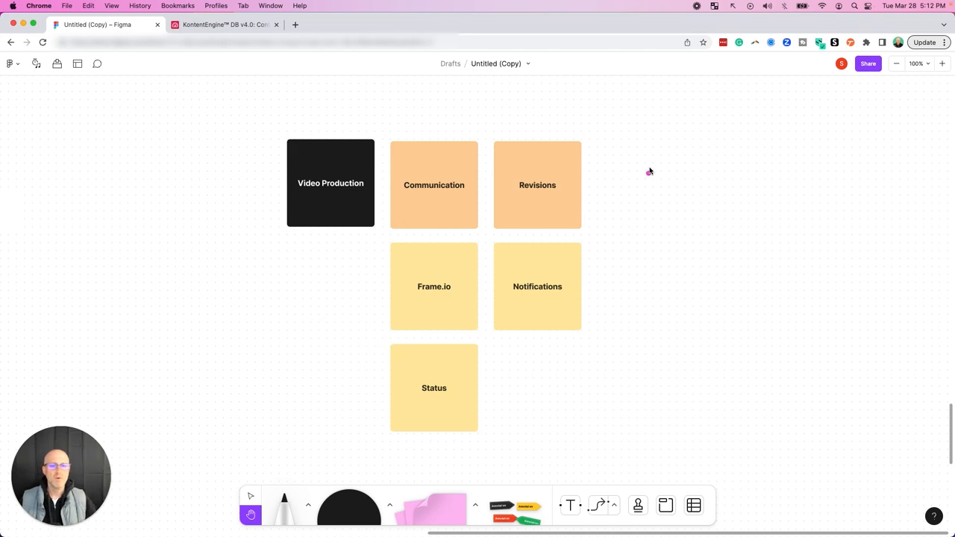
{"action": "mouse_move", "coordinate": [670, 254]}
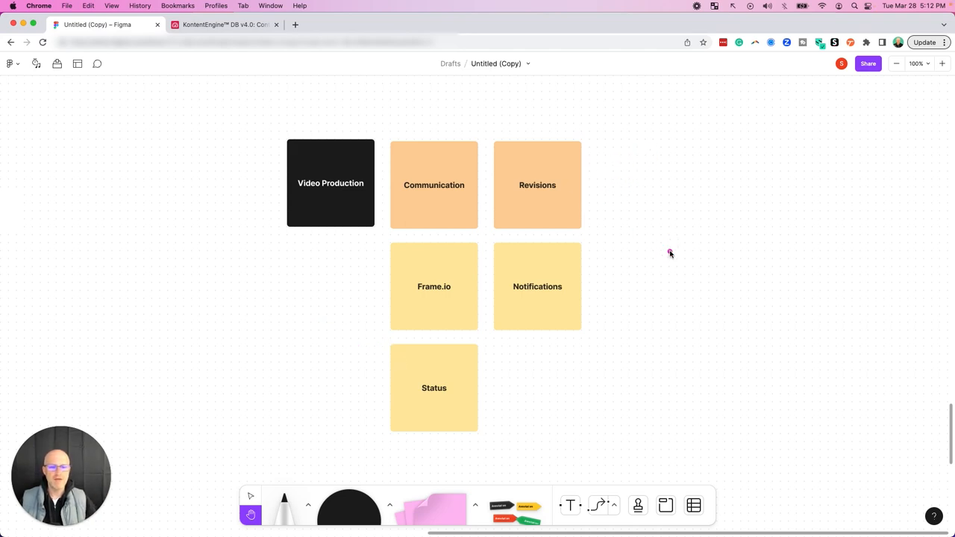
{"action": "mouse_move", "coordinate": [579, 287]}
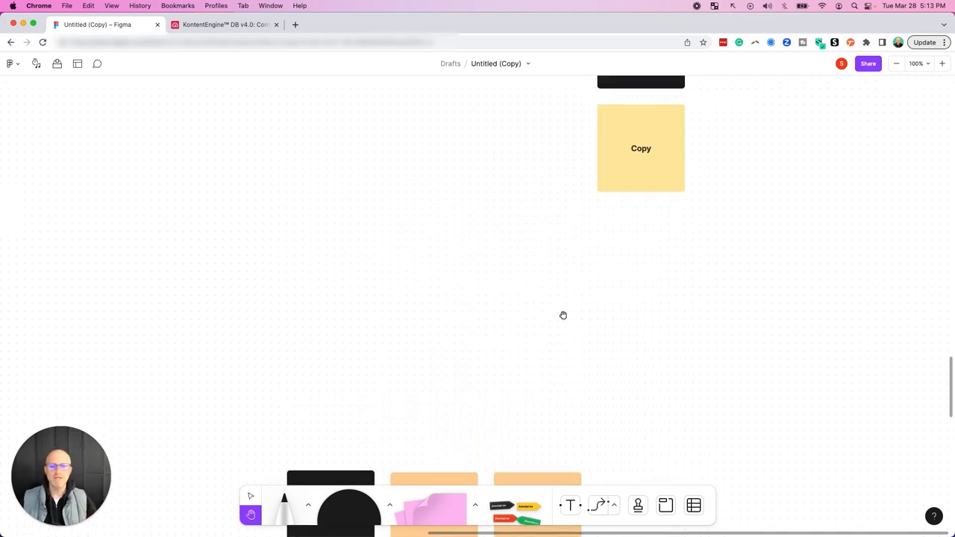
- Leave the FigJam diagram and show the Airtable Media view of done vertical videos
{"action": "scroll", "scroll_direction": "down", "scroll_amount": 3}
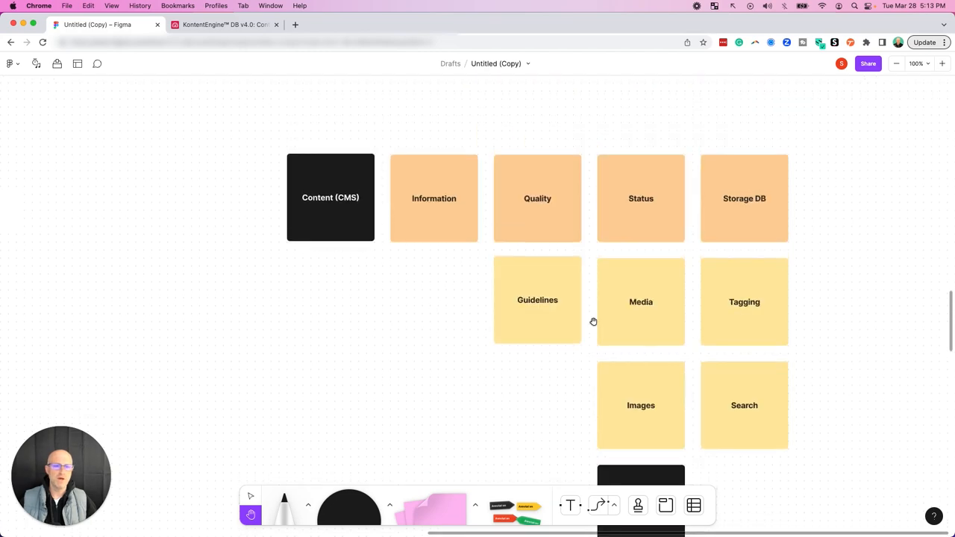
{"action": "left_click", "coordinate": [224, 23]}
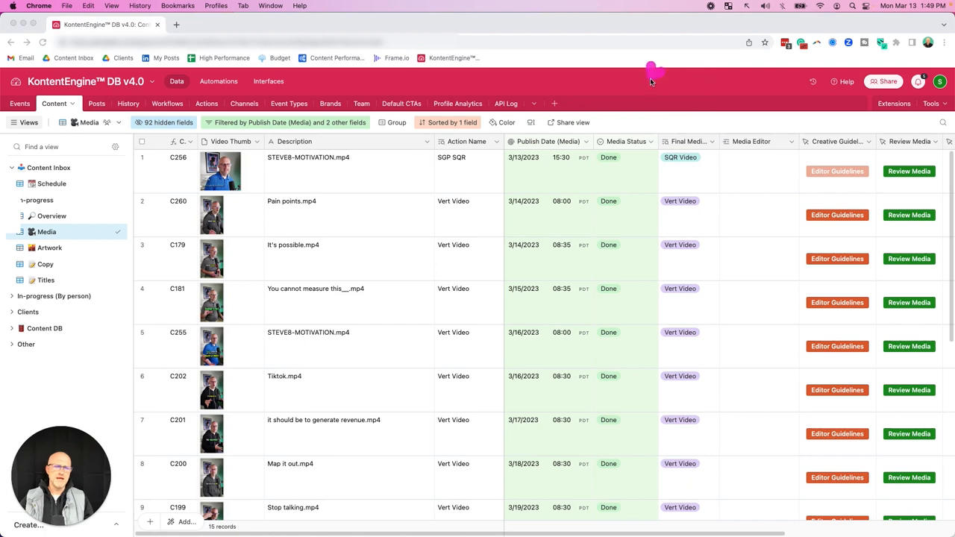
{"action": "mouse_move", "coordinate": [761, 211]}
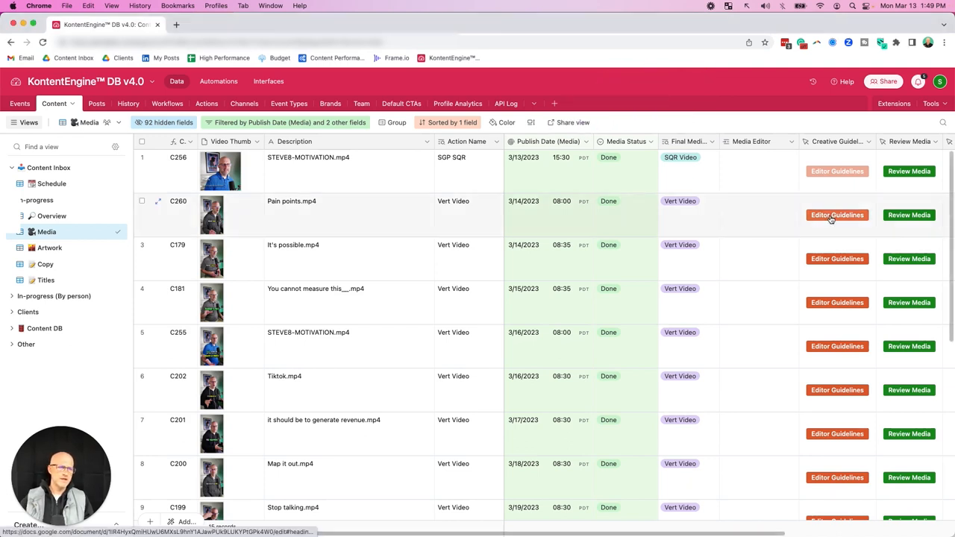
- View the C260 Pain points editor guidelines Google Doc, then its video in Frame.io for review
{"action": "left_click", "coordinate": [837, 215]}
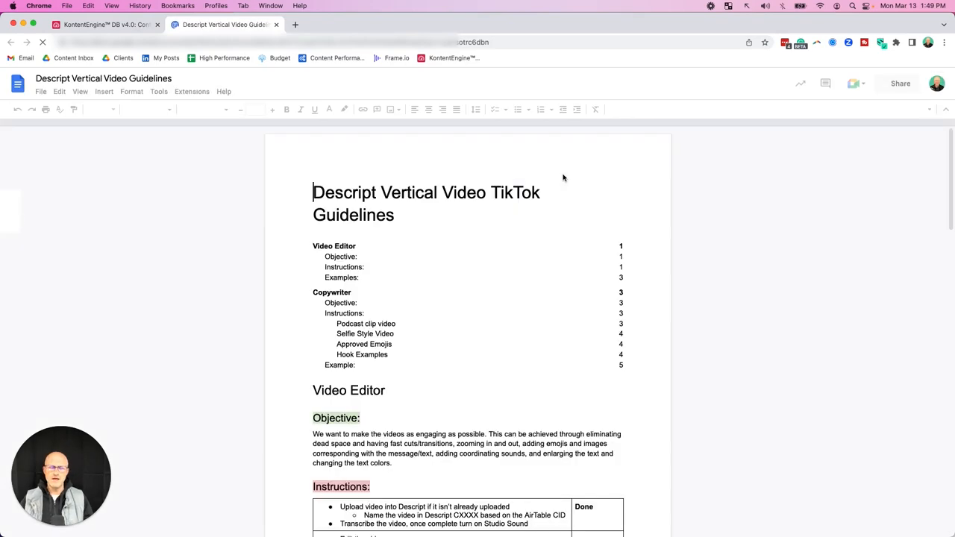
{"action": "left_click", "coordinate": [105, 24]}
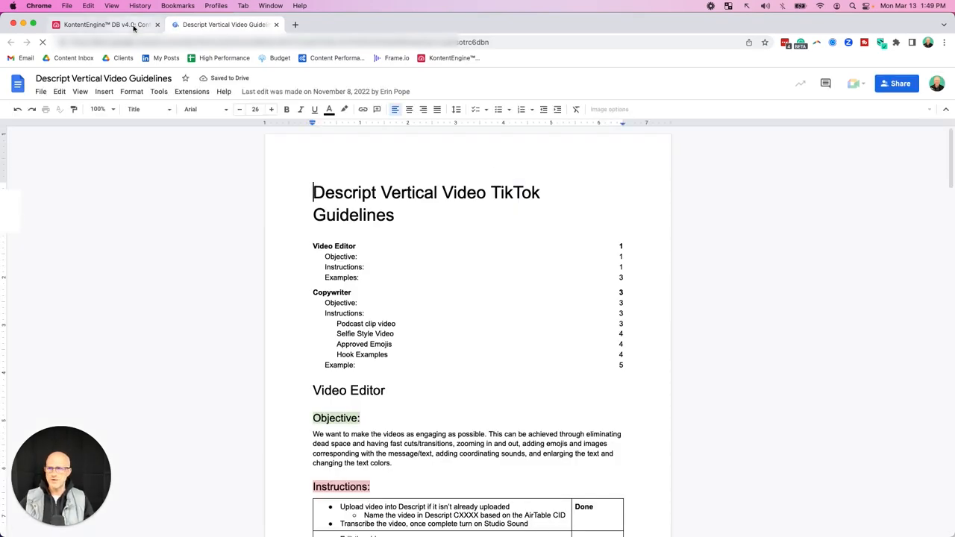
{"action": "left_click", "coordinate": [294, 24]}
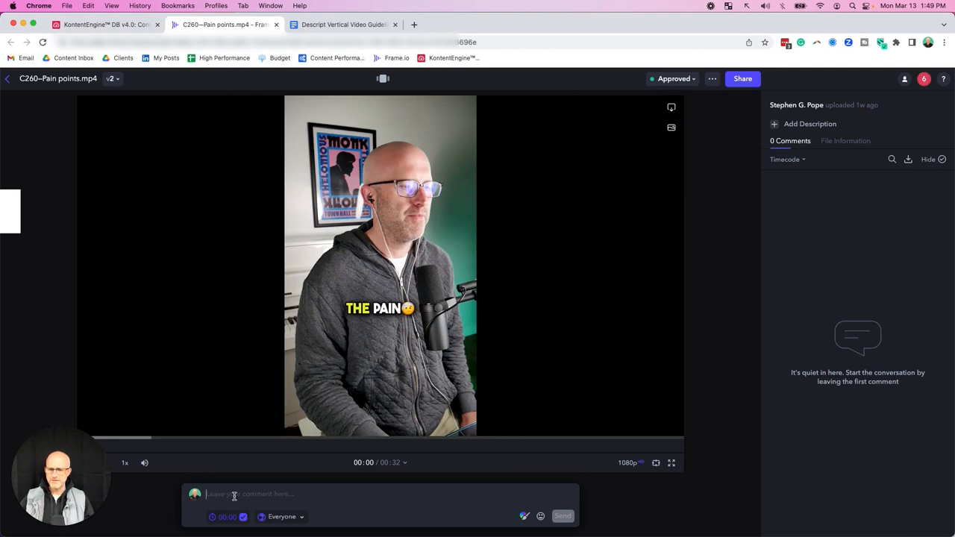
- Draft a comment 'sdfsdf' with red markup on the Pain points frame, then return to Airtable
{"action": "type", "text": "sdfsdf"}
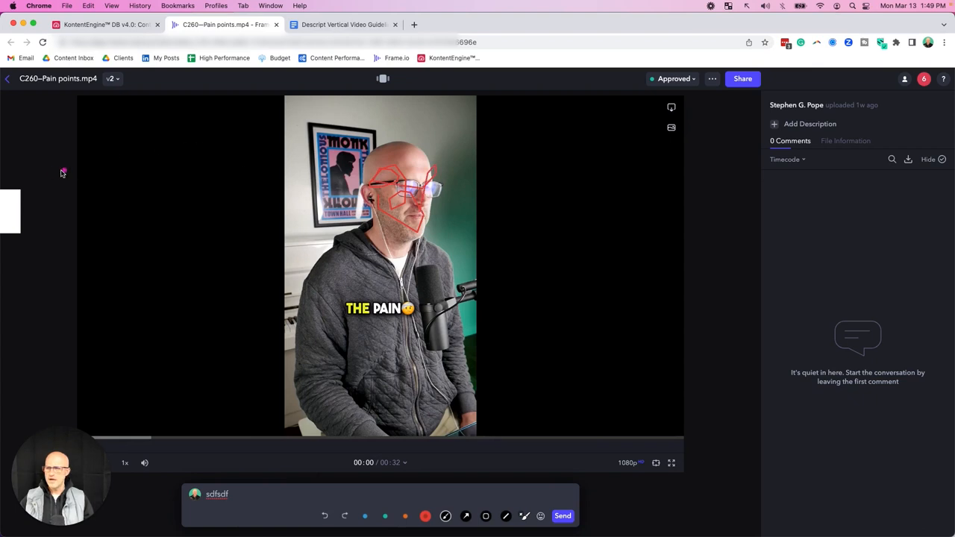
{"action": "mouse_move", "coordinate": [30, 99]}
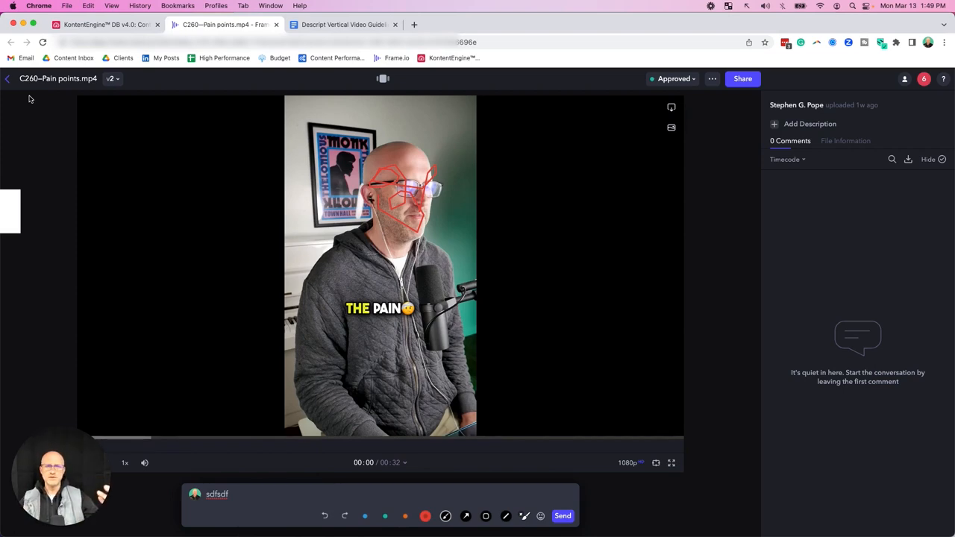
{"action": "left_click", "coordinate": [105, 24]}
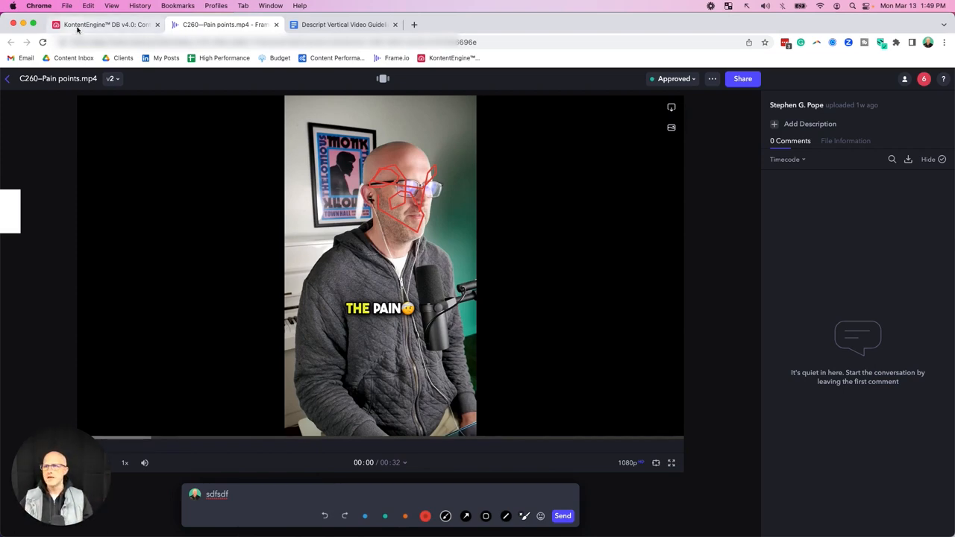
- Show the Artwork view, then the Copy view in the Airtable base
{"action": "left_click", "coordinate": [105, 24]}
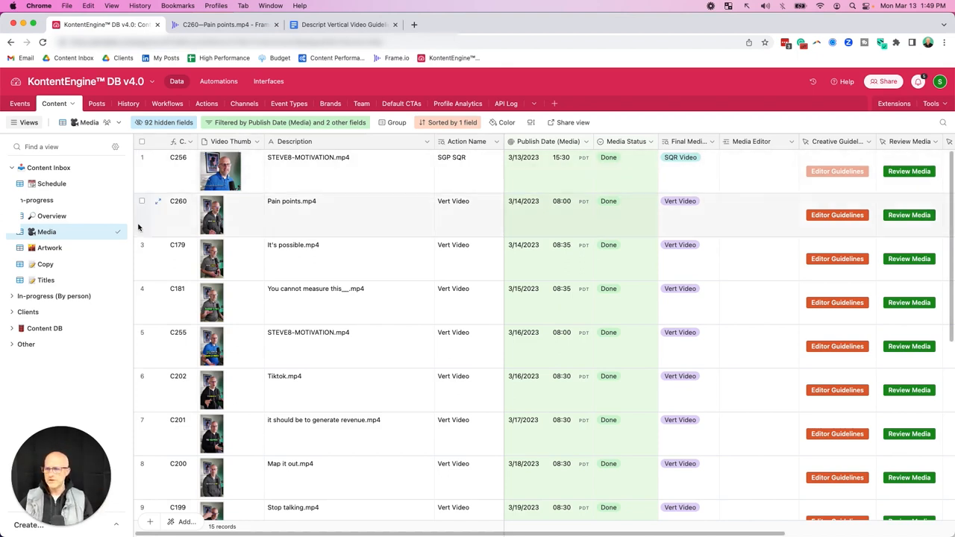
{"action": "left_click", "coordinate": [49, 248]}
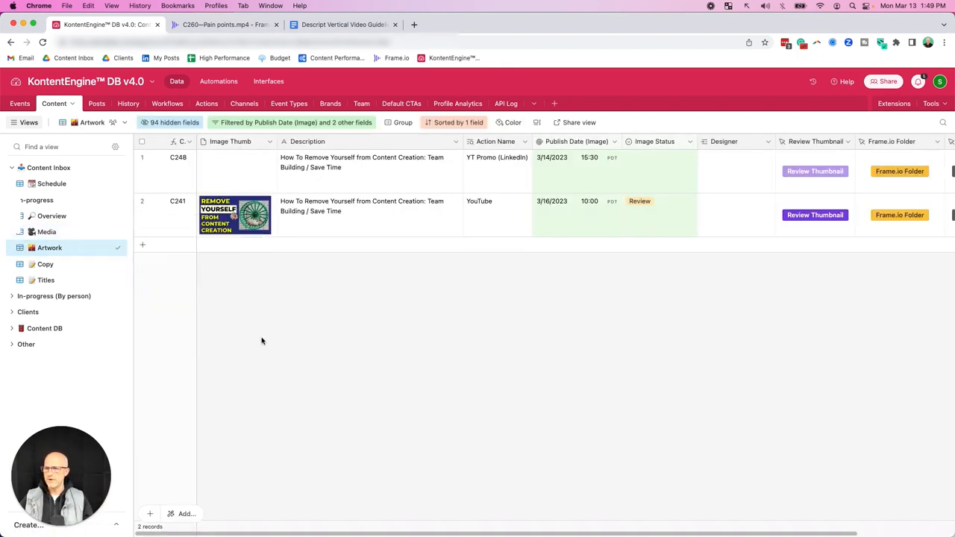
{"action": "mouse_move", "coordinate": [270, 269]}
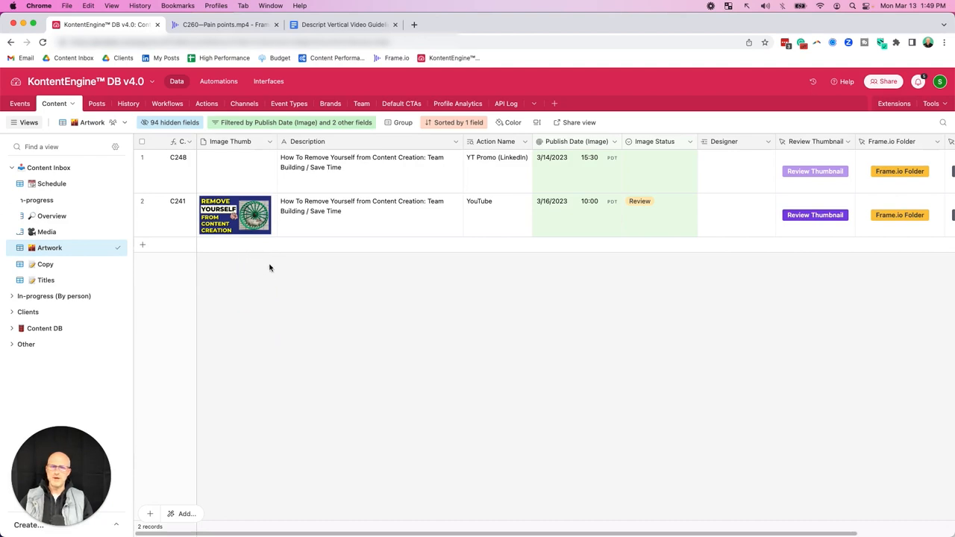
{"action": "left_click", "coordinate": [45, 264]}
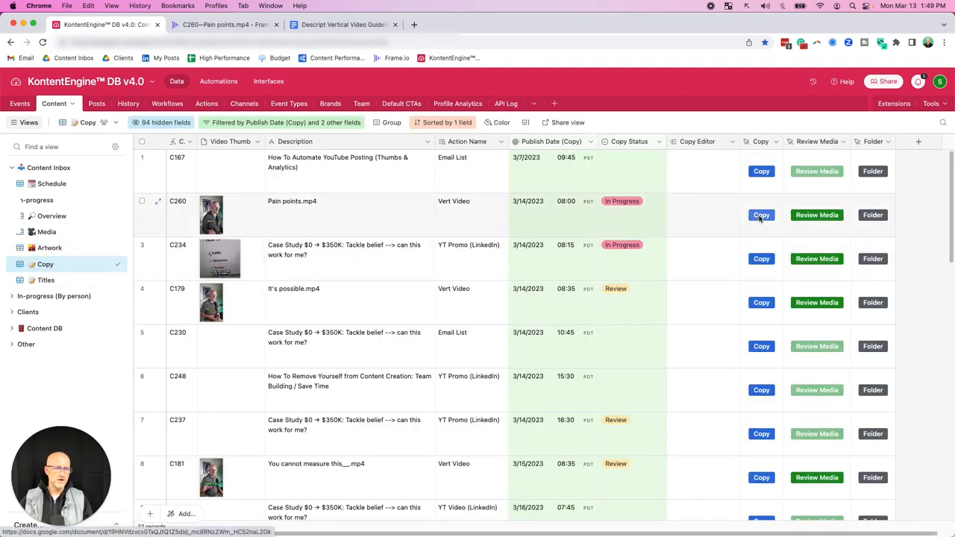
- Review the C260 Pain points copy document, then show the Titles view of headline options
{"action": "left_click", "coordinate": [761, 215]}
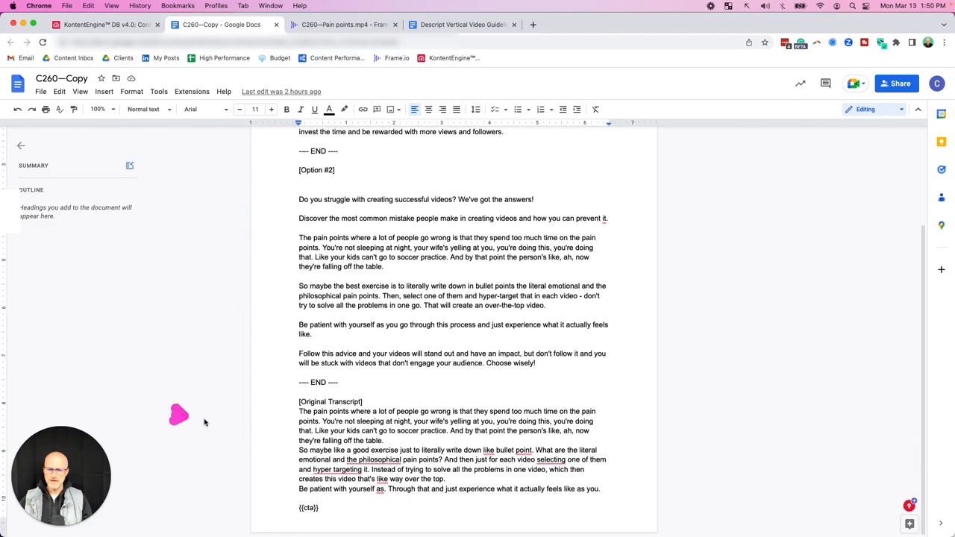
{"action": "left_click", "coordinate": [105, 24]}
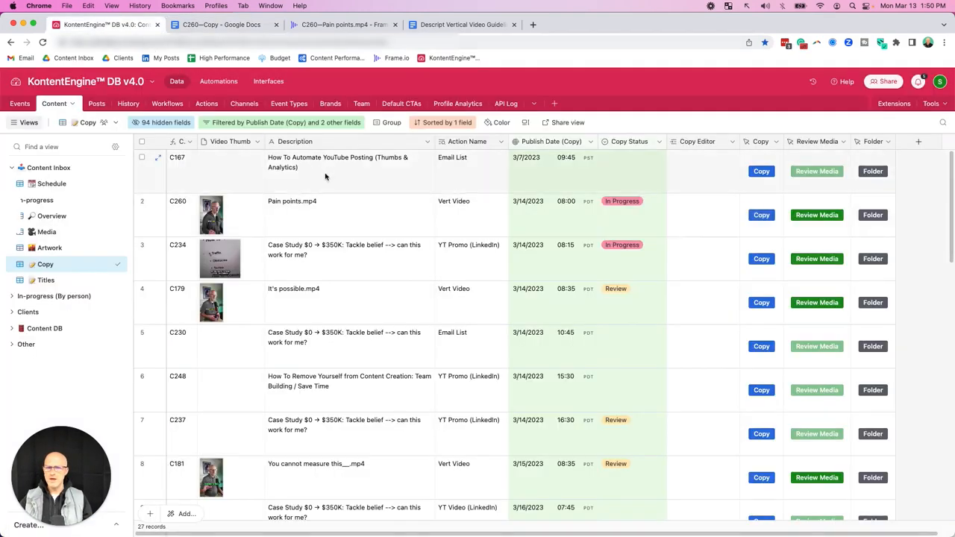
{"action": "left_click", "coordinate": [44, 280]}
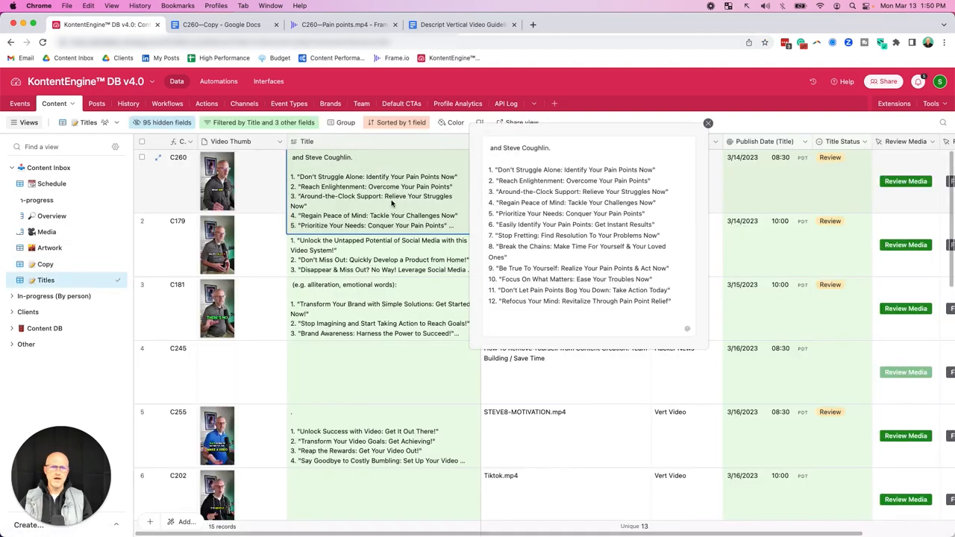
{"action": "mouse_move", "coordinate": [711, 138]}
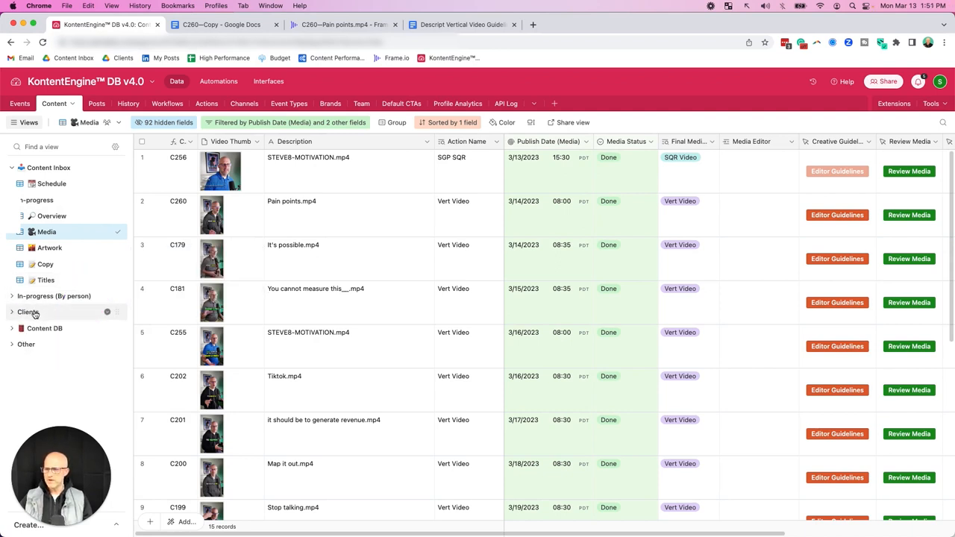
- Expand the Clients section and show Client X's seven scheduled content records
{"action": "left_click", "coordinate": [27, 311]}
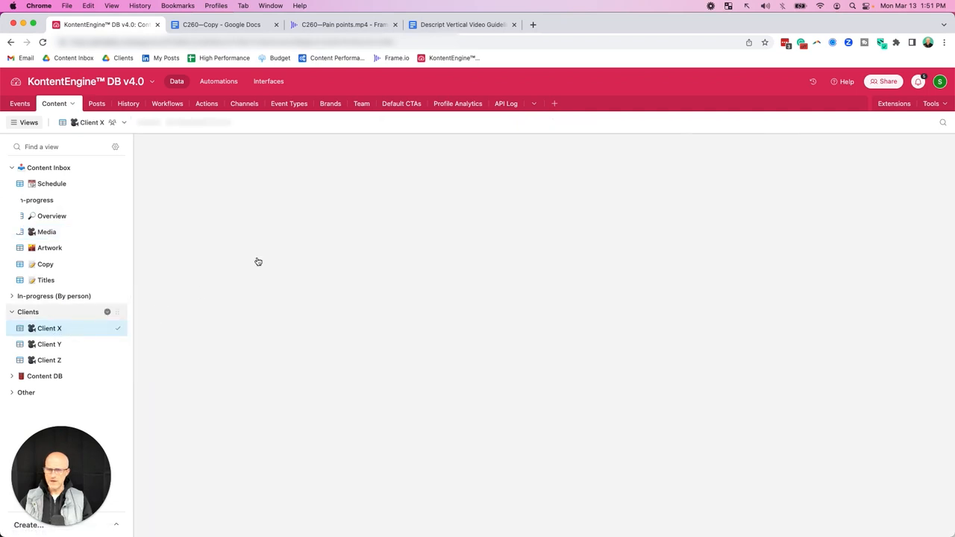
{"action": "left_click", "coordinate": [573, 122]}
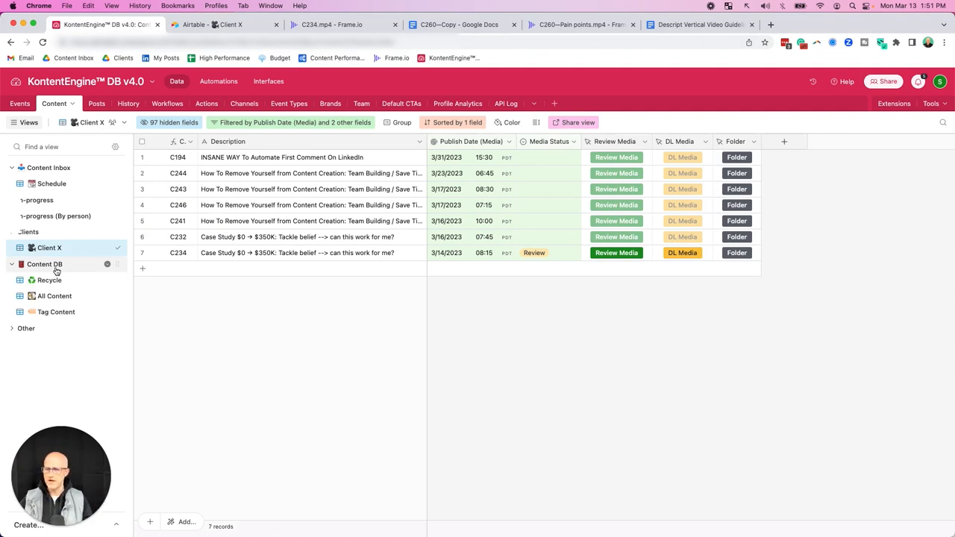
- Show the Recycle view of 72 content records, then the In-progress (By person) section
{"action": "left_click", "coordinate": [49, 263]}
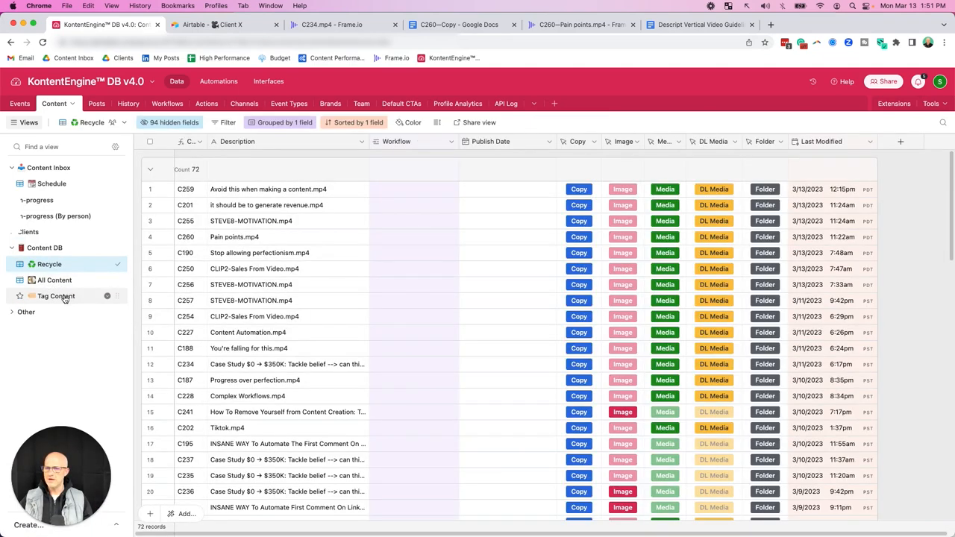
{"action": "left_click", "coordinate": [57, 295]}
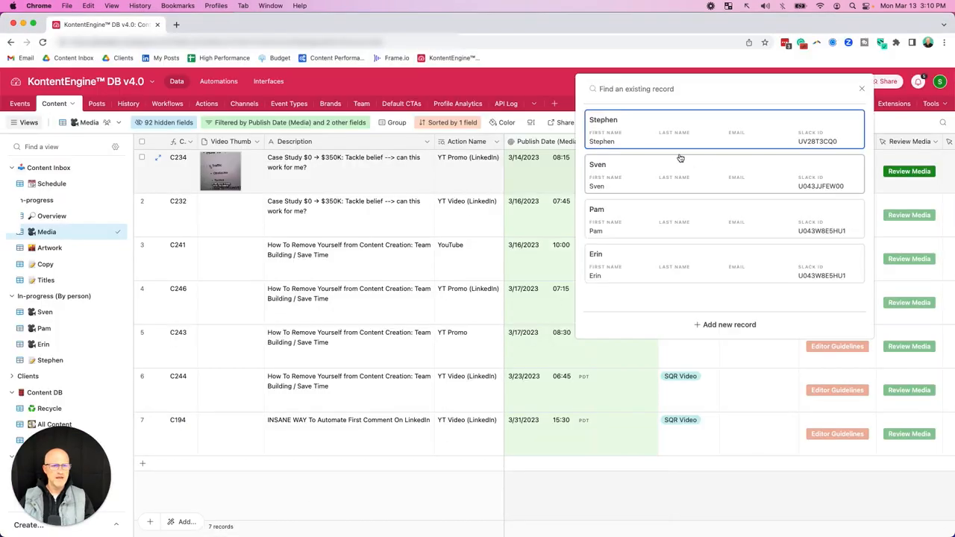
- Make Stephen the Media Editor on the C234 case study video record
{"action": "left_click", "coordinate": [603, 120]}
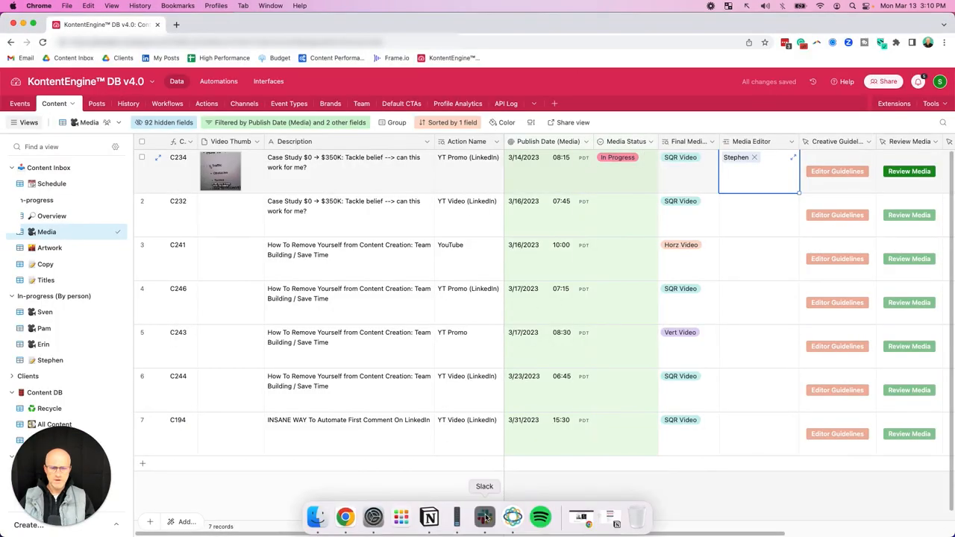
{"action": "left_click", "coordinate": [483, 516]}
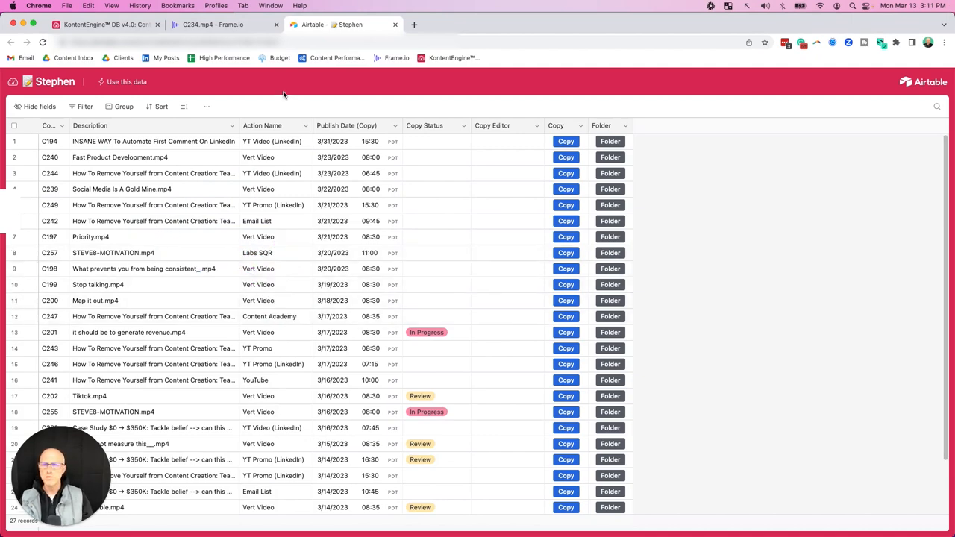
- Check C234.mp4's new cut in the Frame.io project folder, then mark C234's Media Status as Review
{"action": "left_click", "coordinate": [212, 24]}
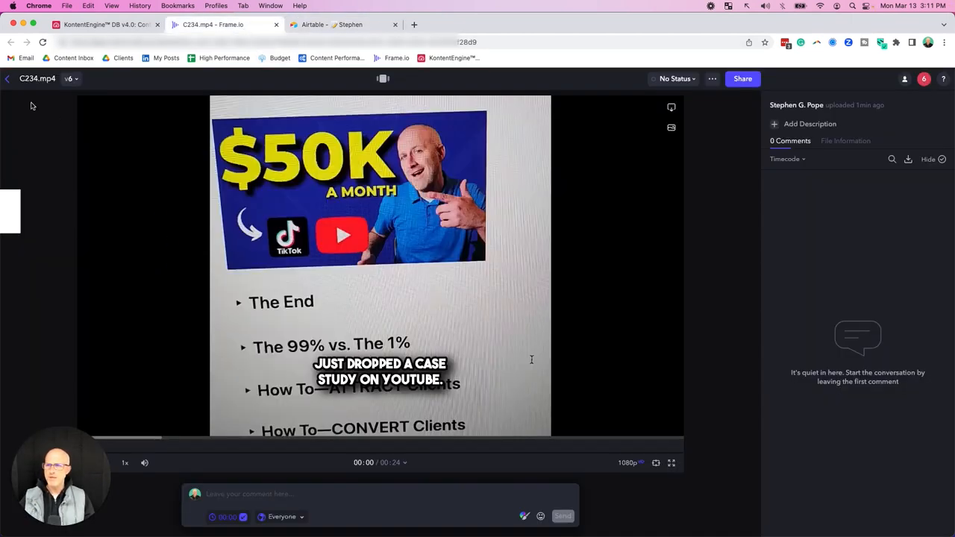
{"action": "left_click", "coordinate": [8, 77]}
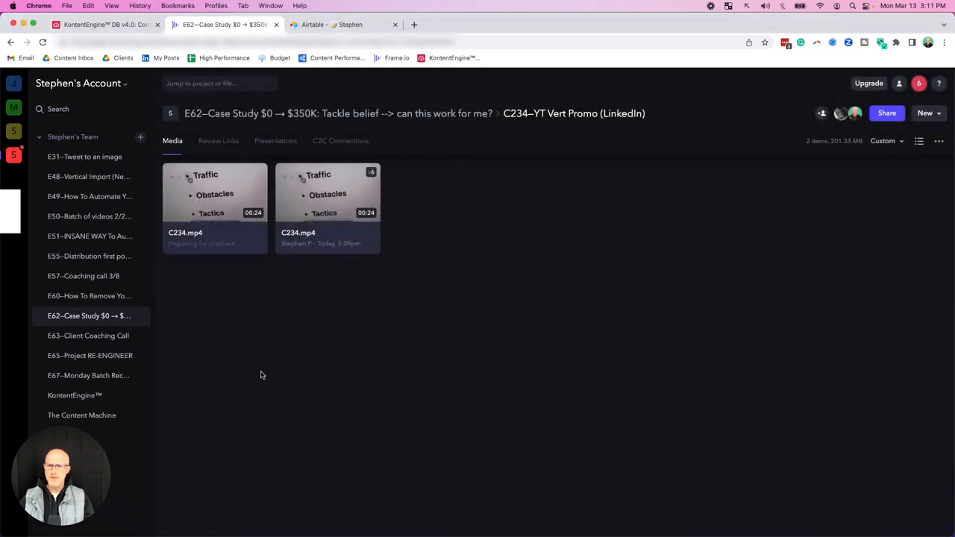
{"action": "left_click", "coordinate": [104, 23]}
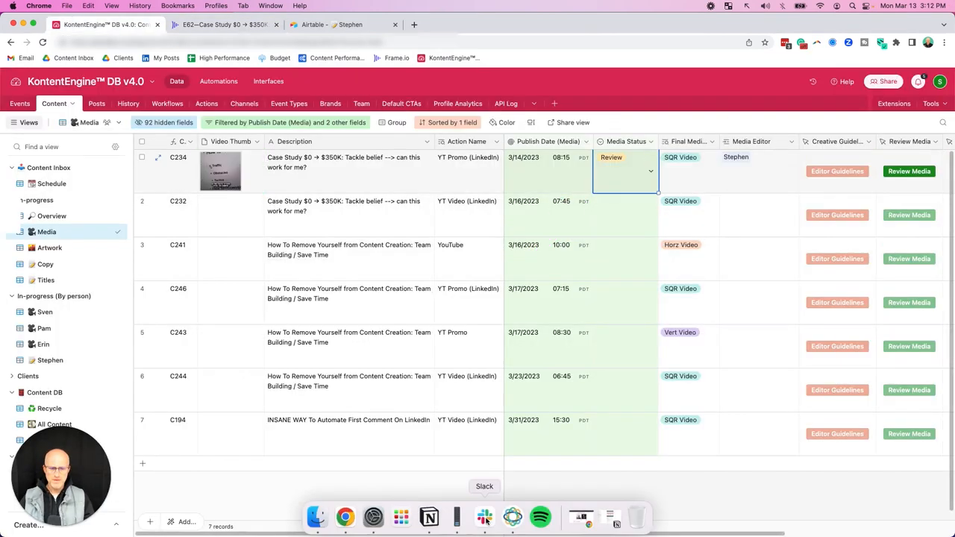
- From the Slackbot 'C234 ready for review' message, follow the Review in Frame.io link to C234.mp4
{"action": "left_click", "coordinate": [483, 516]}
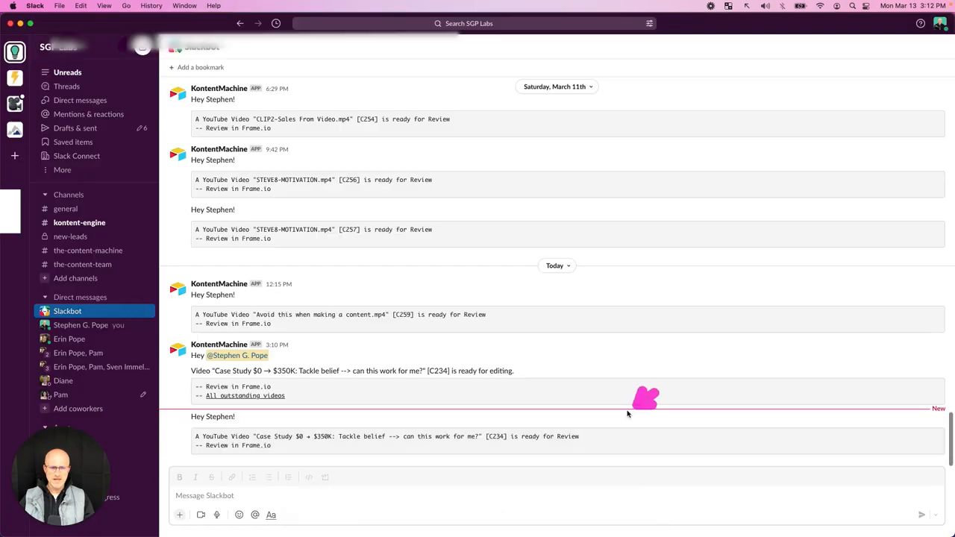
{"action": "mouse_move", "coordinate": [246, 444]}
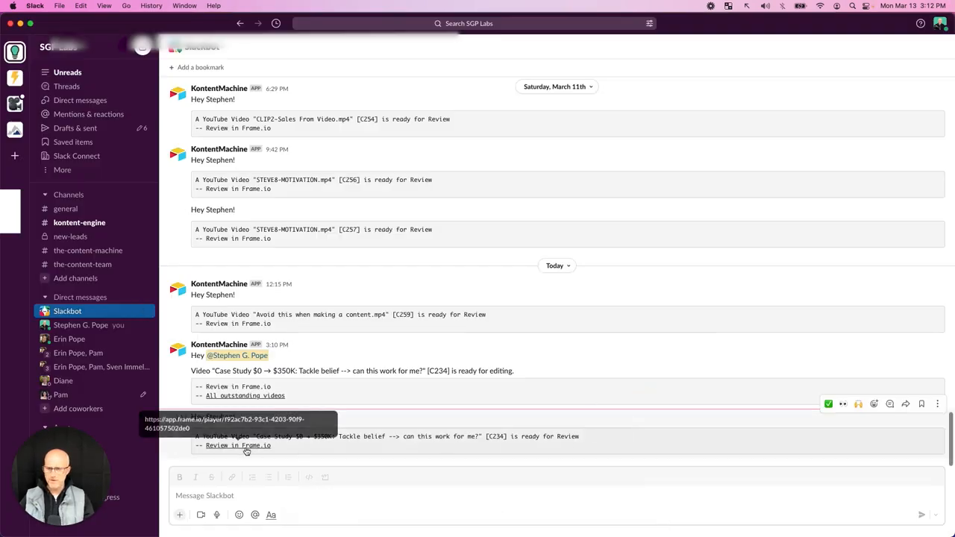
{"action": "left_click", "coordinate": [237, 444]}
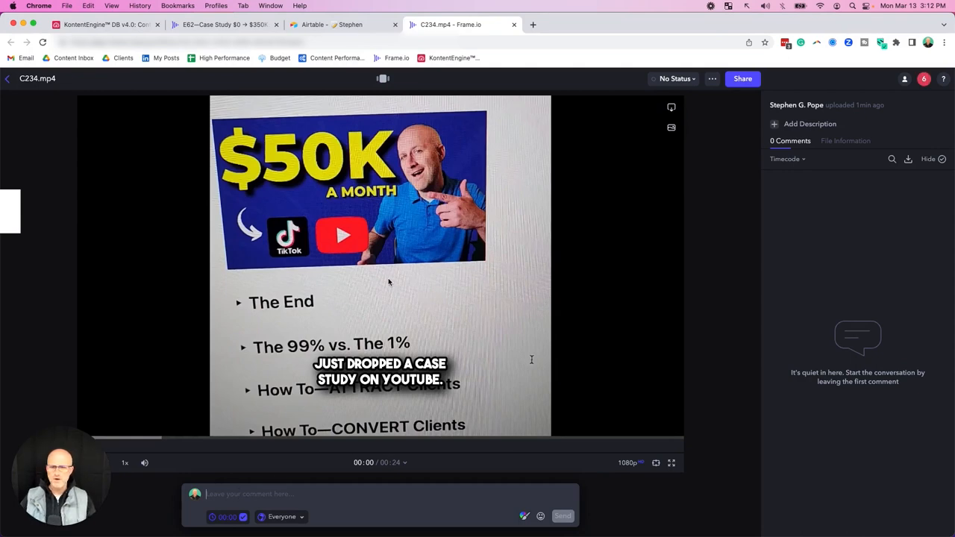
- Change C234.mp4's review status from No Status to Approved
{"action": "left_click", "coordinate": [675, 78]}
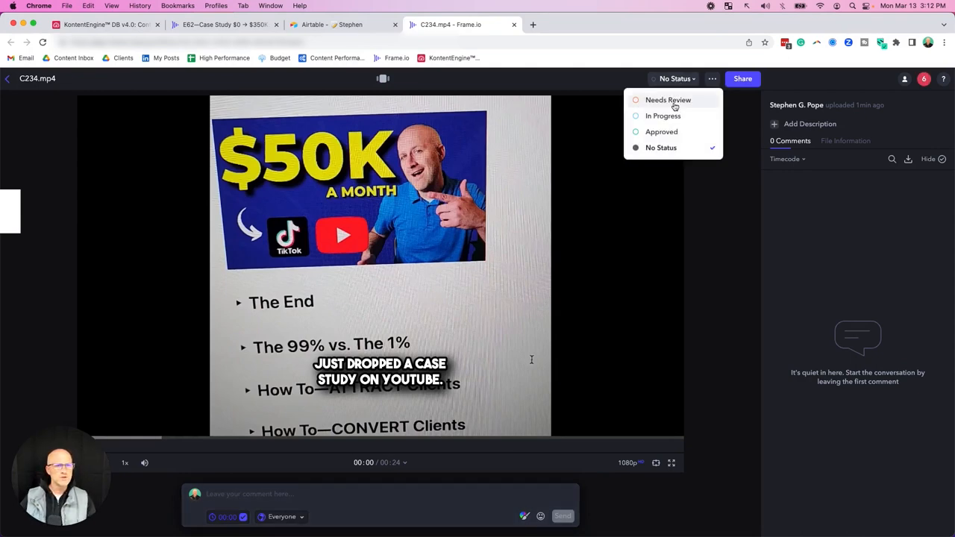
{"action": "left_click", "coordinate": [661, 132]}
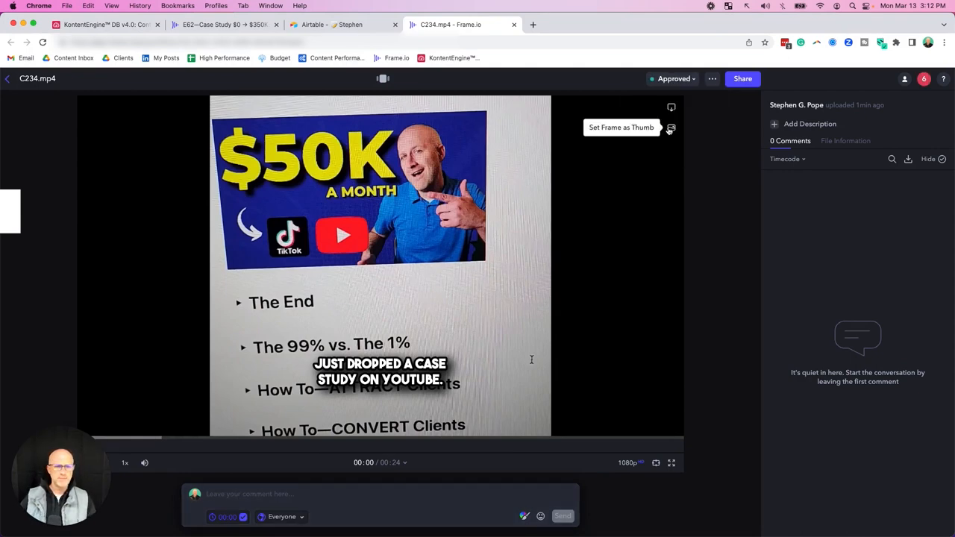
{"action": "left_click", "coordinate": [104, 24]}
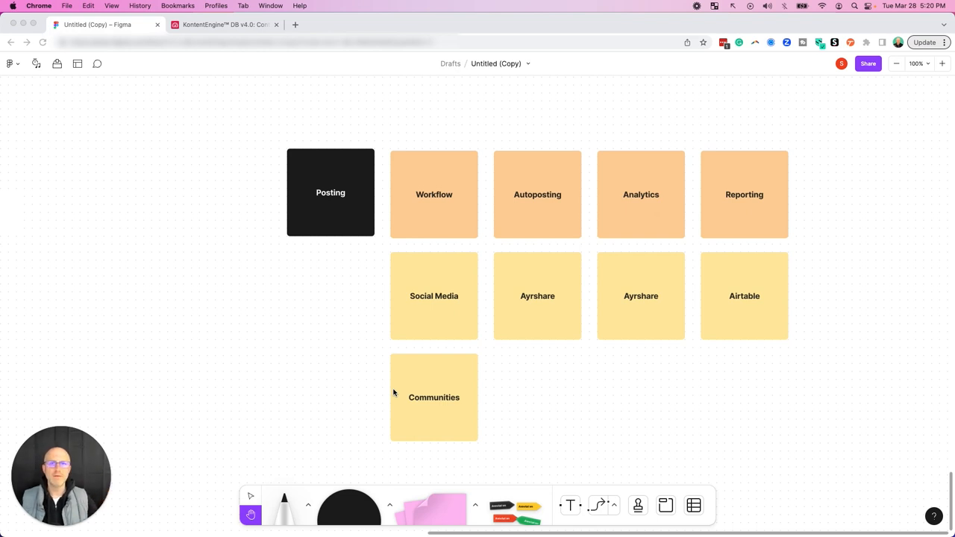
{"action": "mouse_move", "coordinate": [552, 250]}
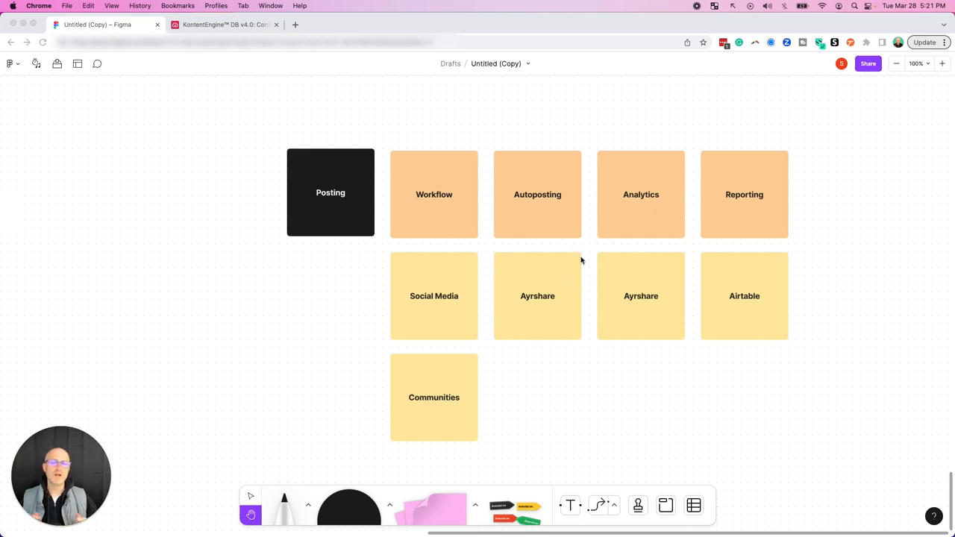
{"action": "mouse_move", "coordinate": [602, 173]}
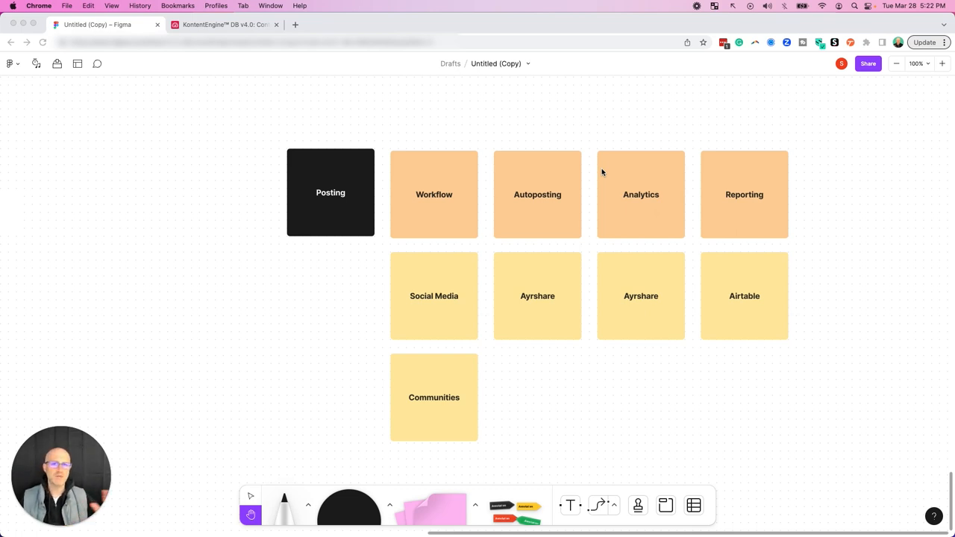
{"action": "mouse_move", "coordinate": [636, 260]}
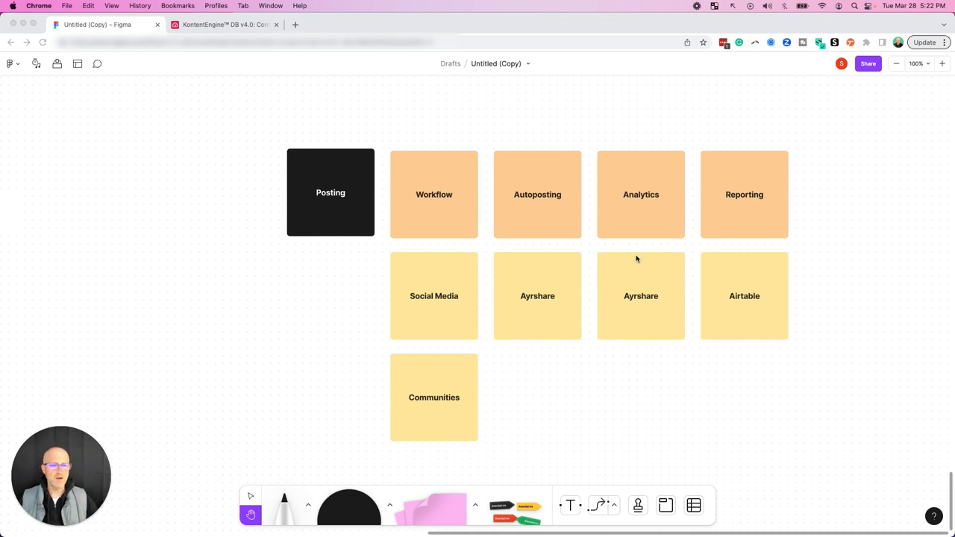
{"action": "mouse_move", "coordinate": [660, 175]}
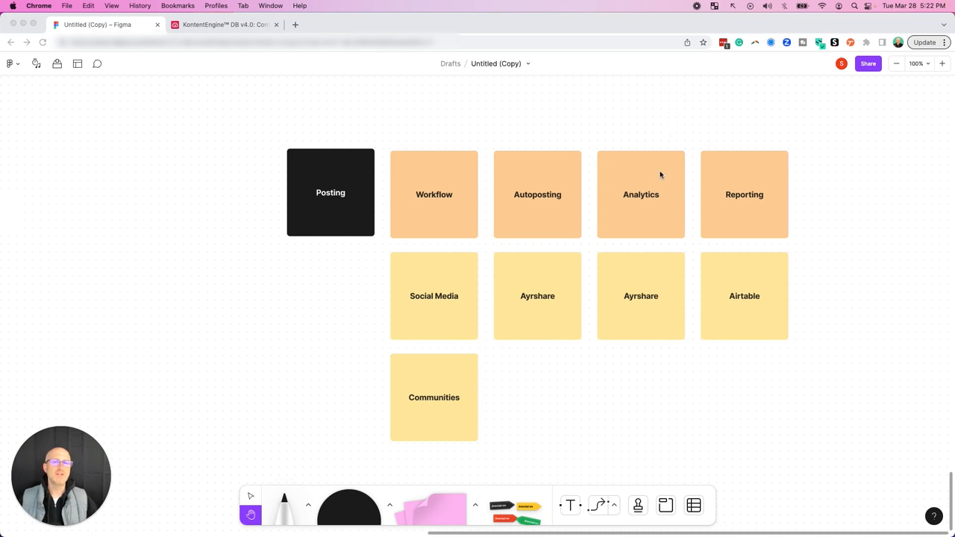
{"action": "mouse_move", "coordinate": [807, 122]}
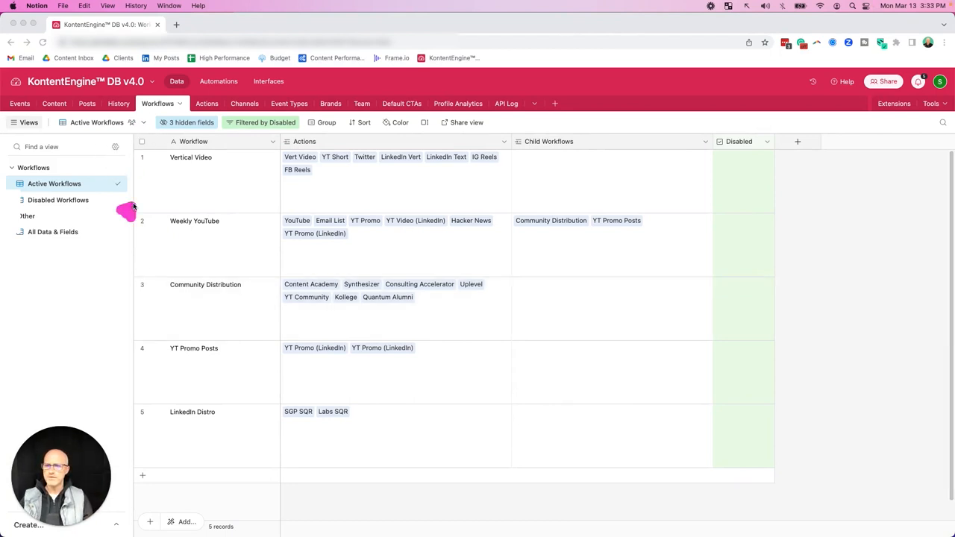
{"action": "mouse_move", "coordinate": [156, 224]}
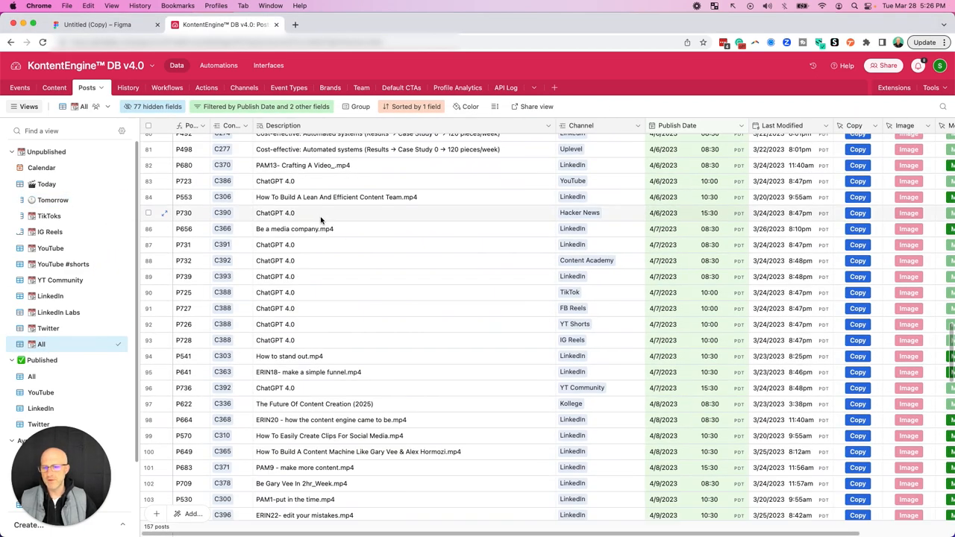
- Scroll down through the Posts All view toward the Ayrshare Get Analytics view
{"action": "scroll", "scroll_direction": "down", "scroll_amount": 3}
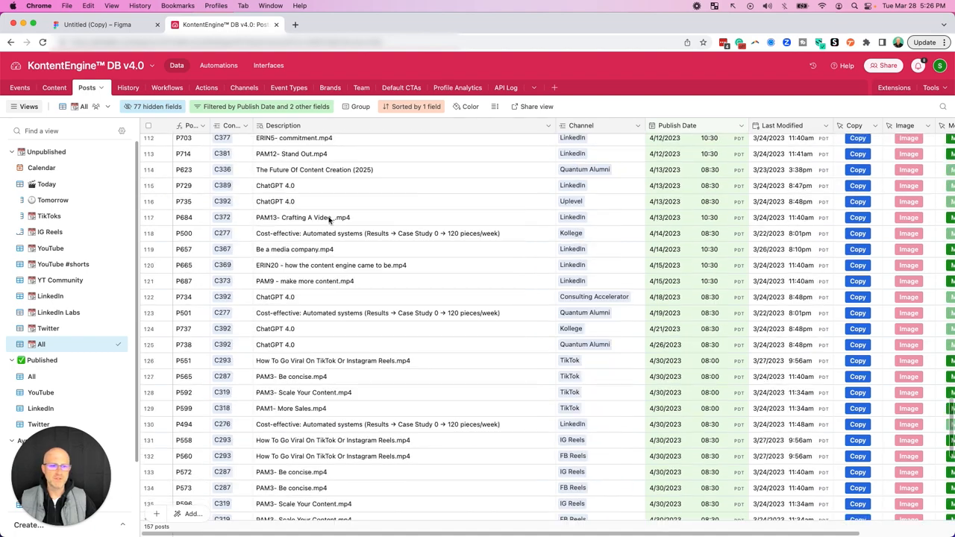
{"action": "scroll", "scroll_direction": "down", "scroll_amount": 3}
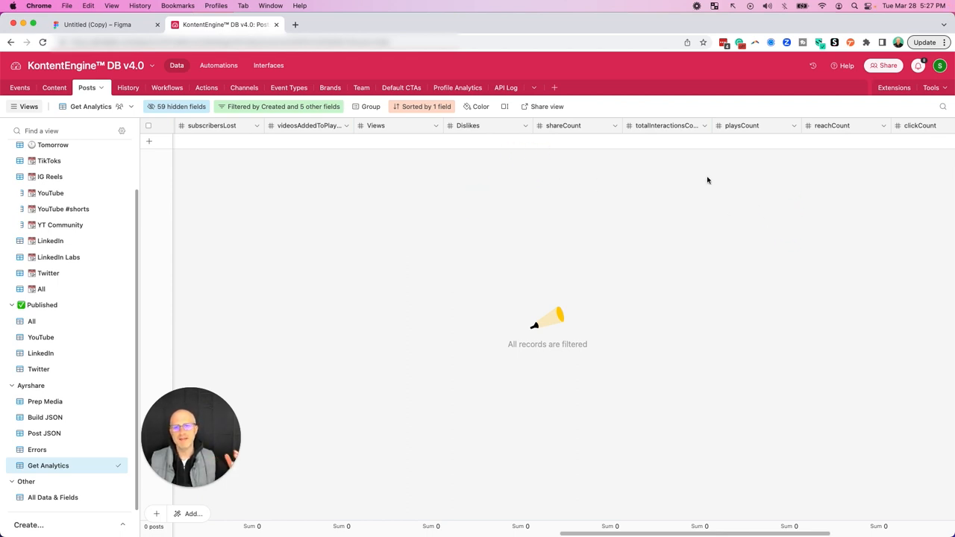
{"action": "mouse_move", "coordinate": [716, 180]}
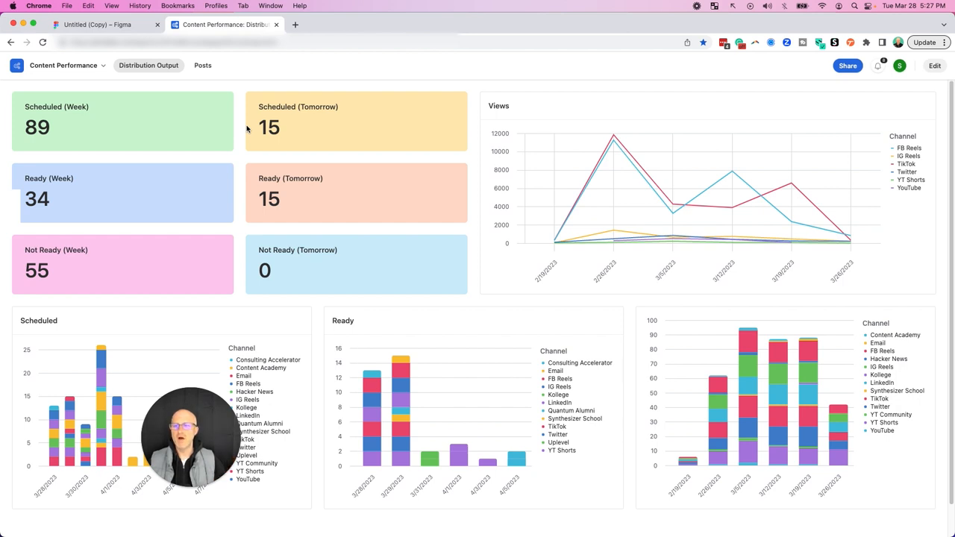
- Show the Content Performance (Distribution Output) page with 89 scheduled, 34 ready and 55 not-ready posts
{"action": "left_click_drag", "start_coordinate": [250, 112], "coordinate": [120, 179]}
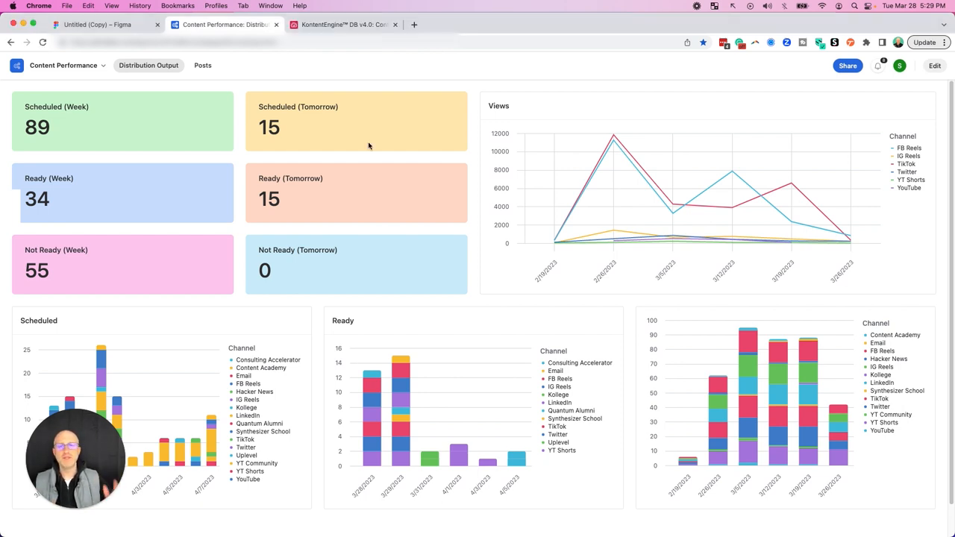
{"action": "mouse_move", "coordinate": [457, 137]}
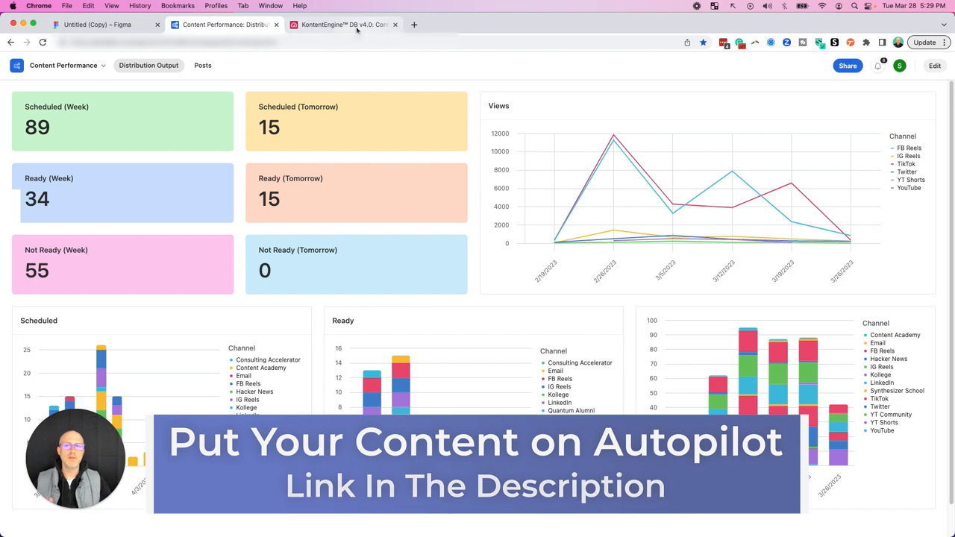
- Switch to the KontentEngine DB and its Content table Copy view of 76 in-progress records
{"action": "left_click", "coordinate": [343, 24]}
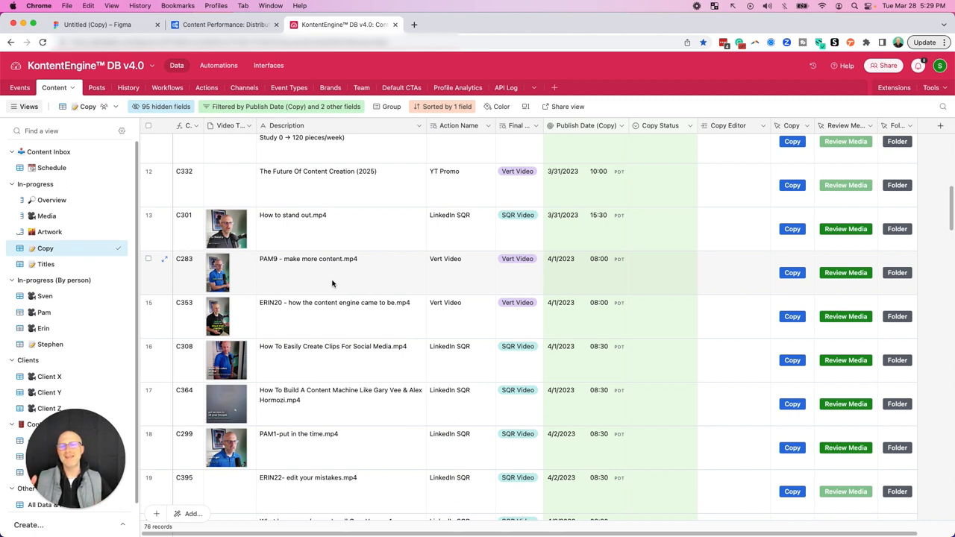
{"action": "mouse_move", "coordinate": [364, 282]}
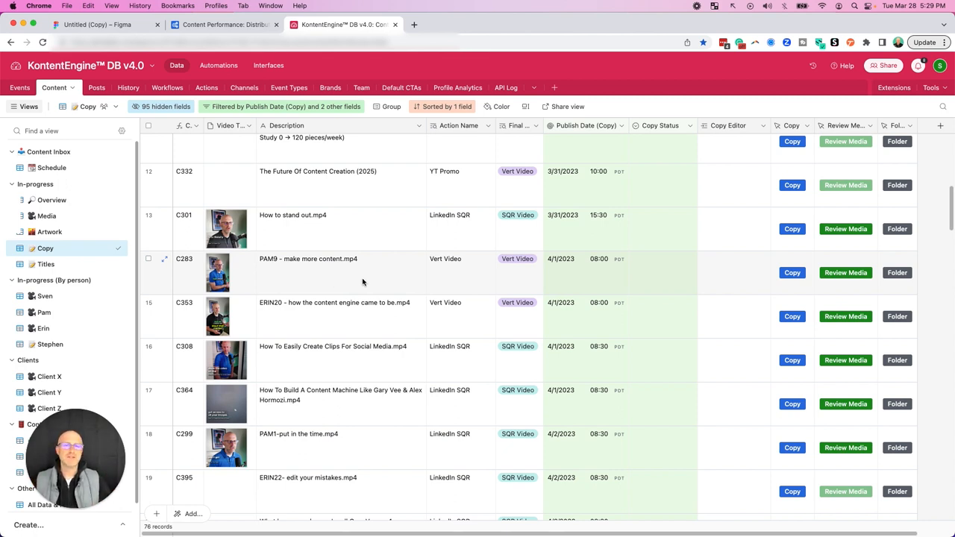
{"action": "mouse_move", "coordinate": [366, 280]}
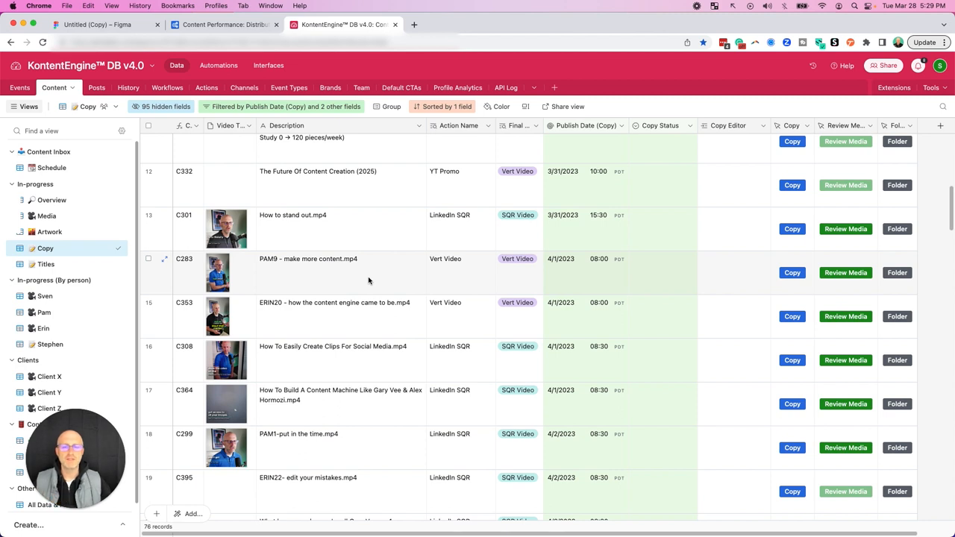